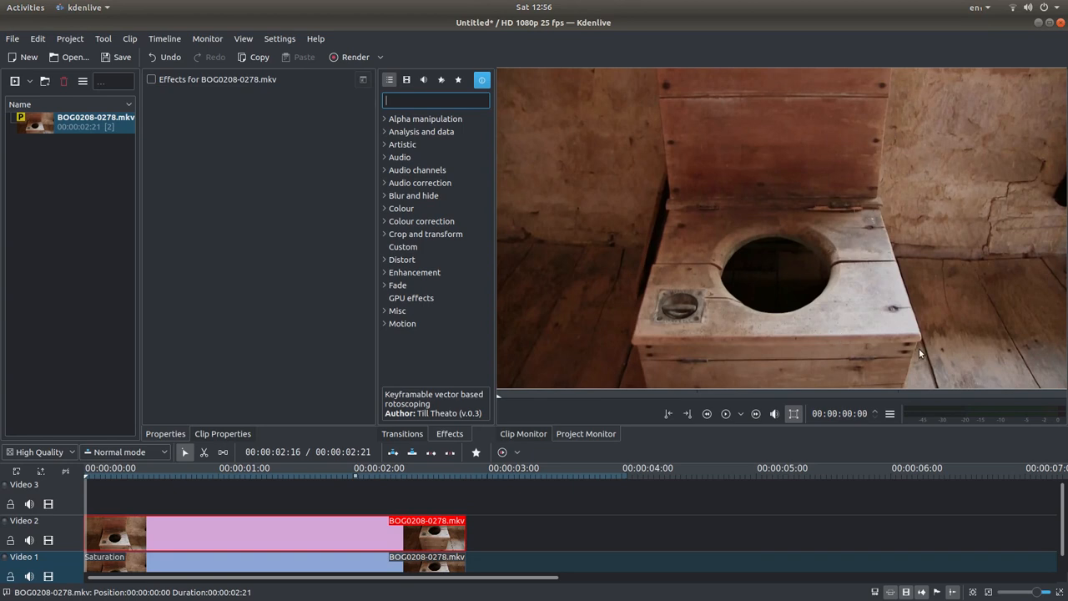
mouse_move(666, 208)
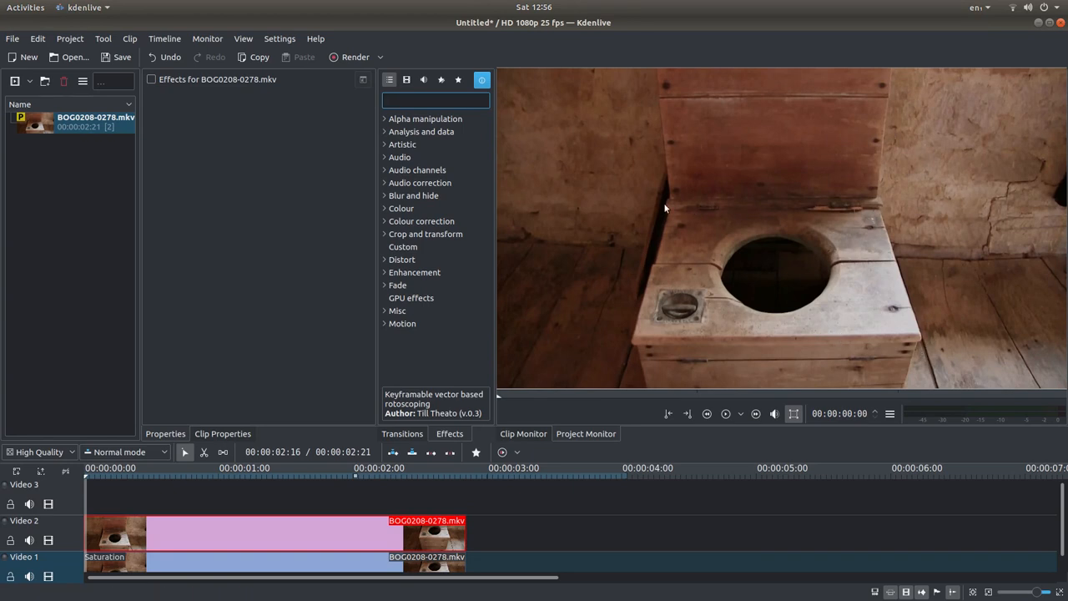
mouse_move(651, 296)
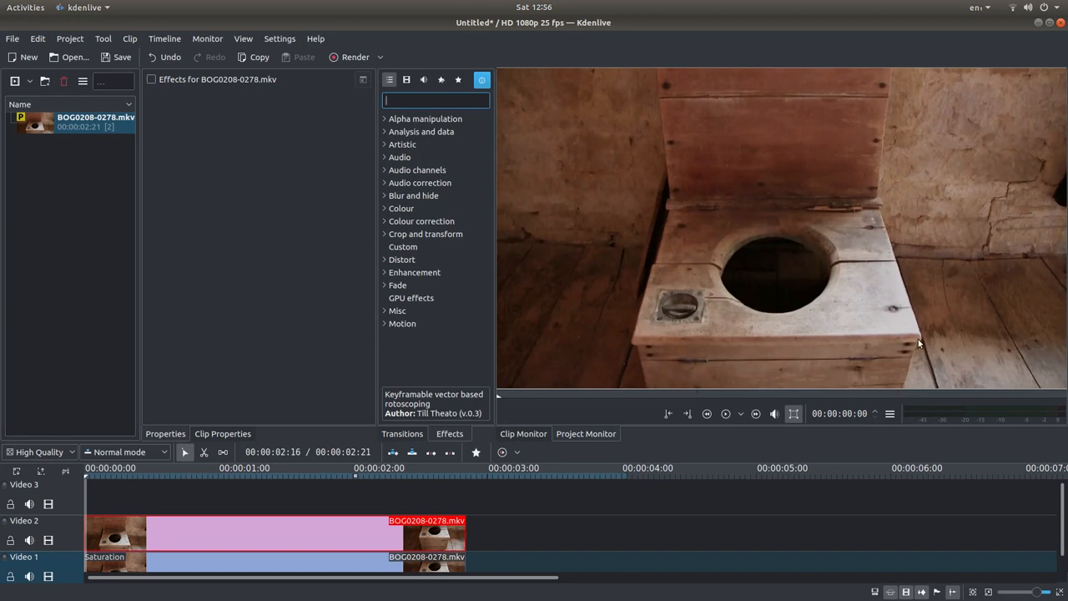
mouse_move(191, 268)
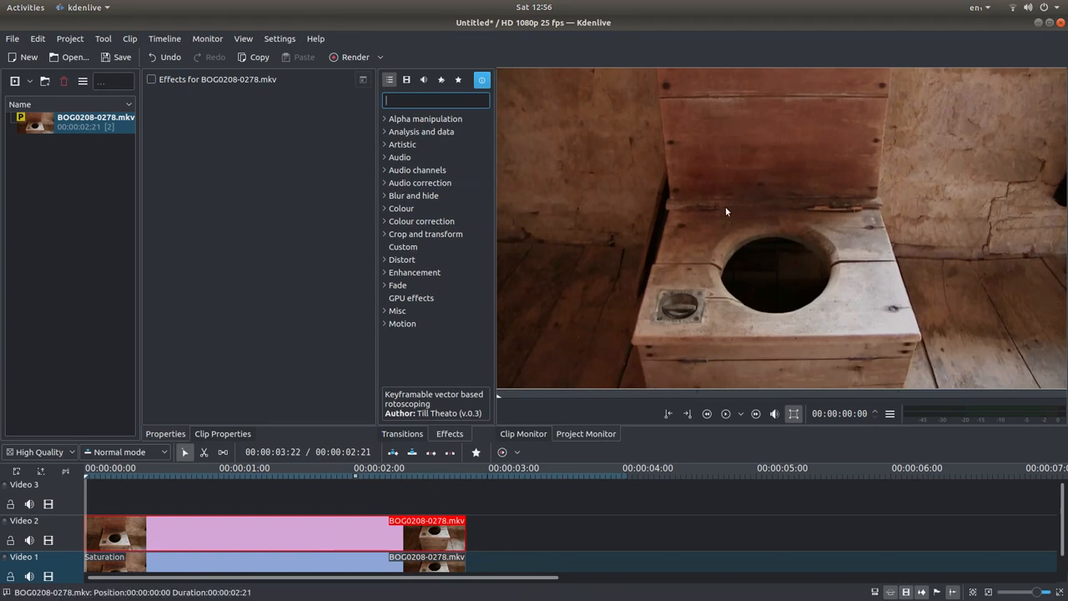
mouse_move(738, 219)
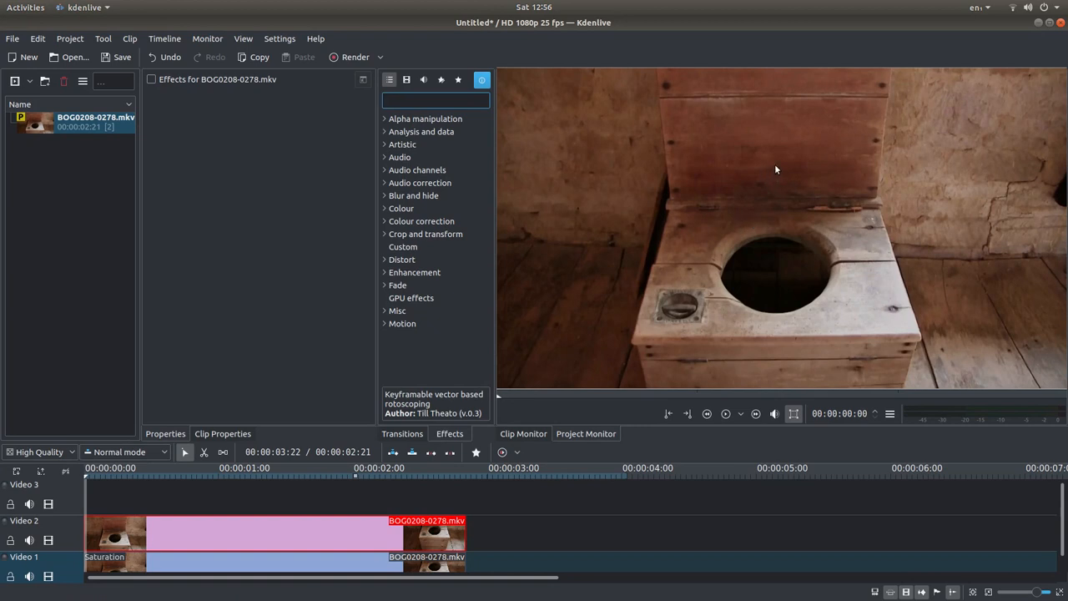
Add Rotoscoping from the Alpha manipulation effects to the upper Video 2 clip
left_click(436, 100)
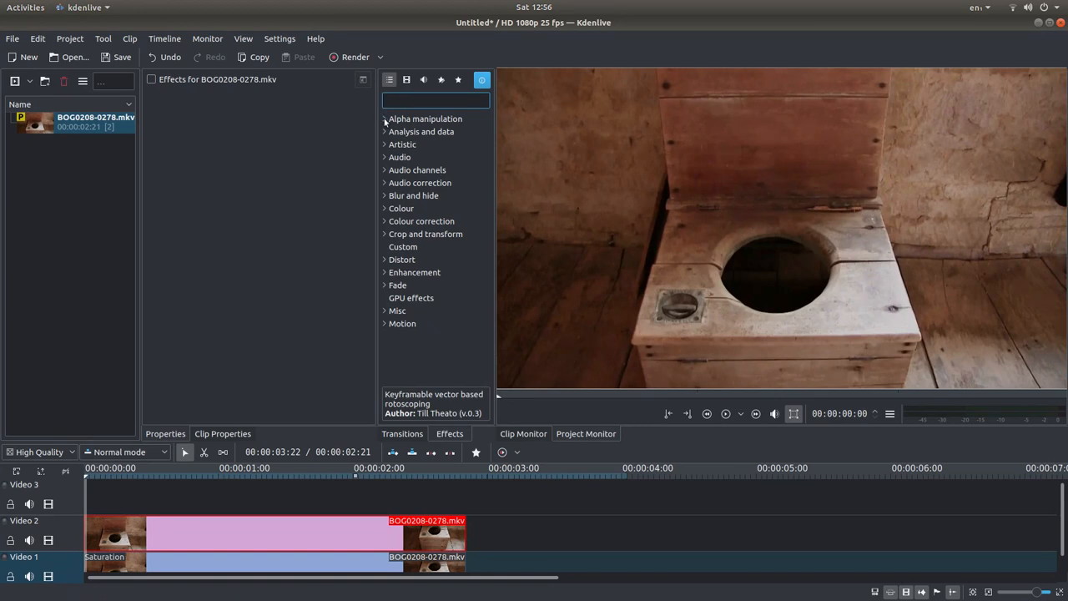
mouse_move(434, 118)
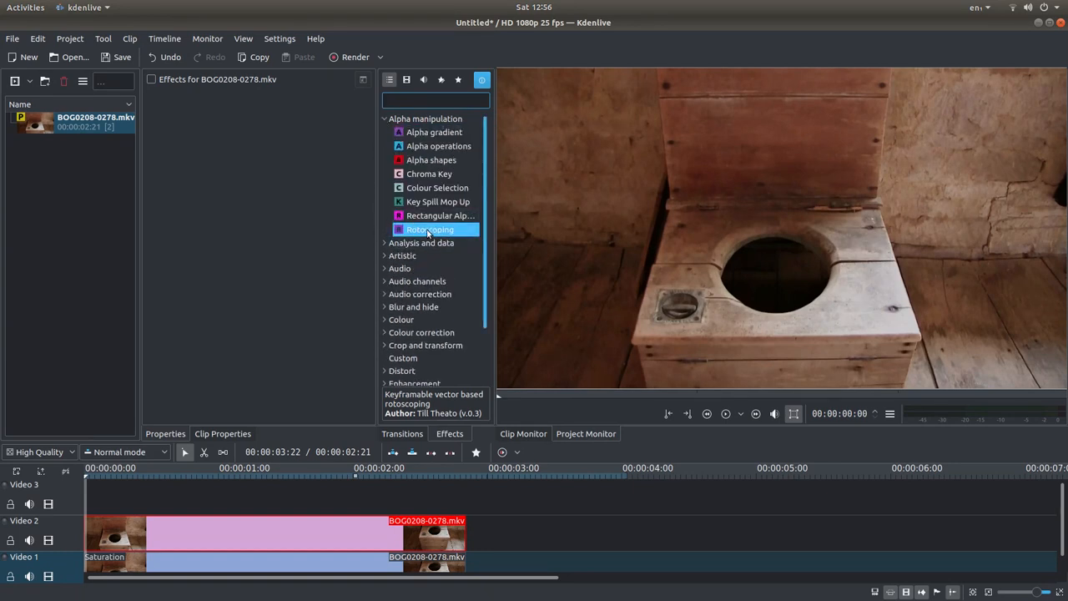
mouse_move(449, 232)
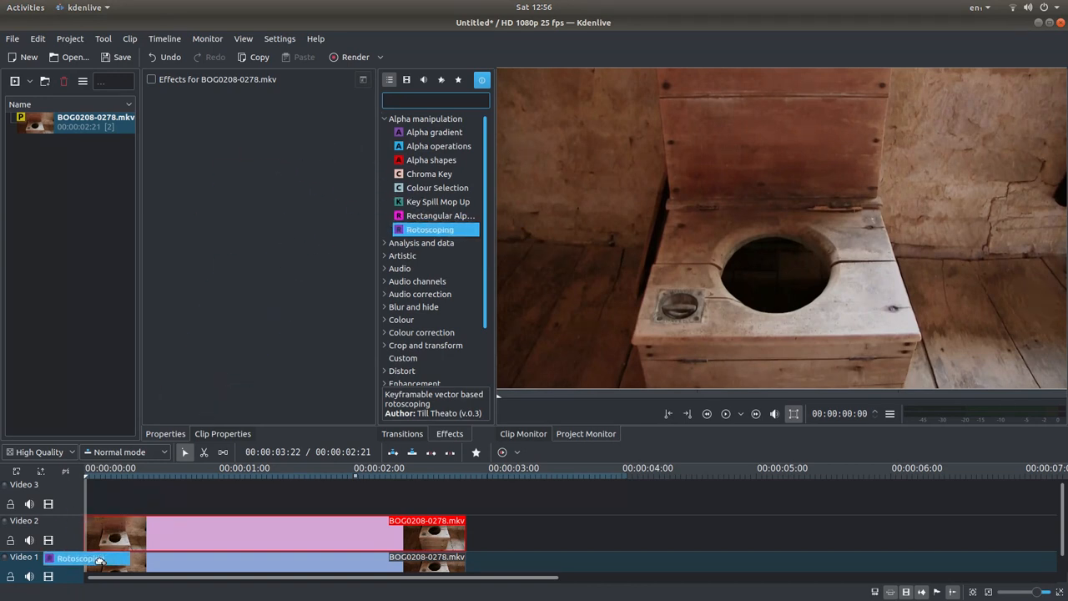
left_click_drag(100, 559, 129, 538)
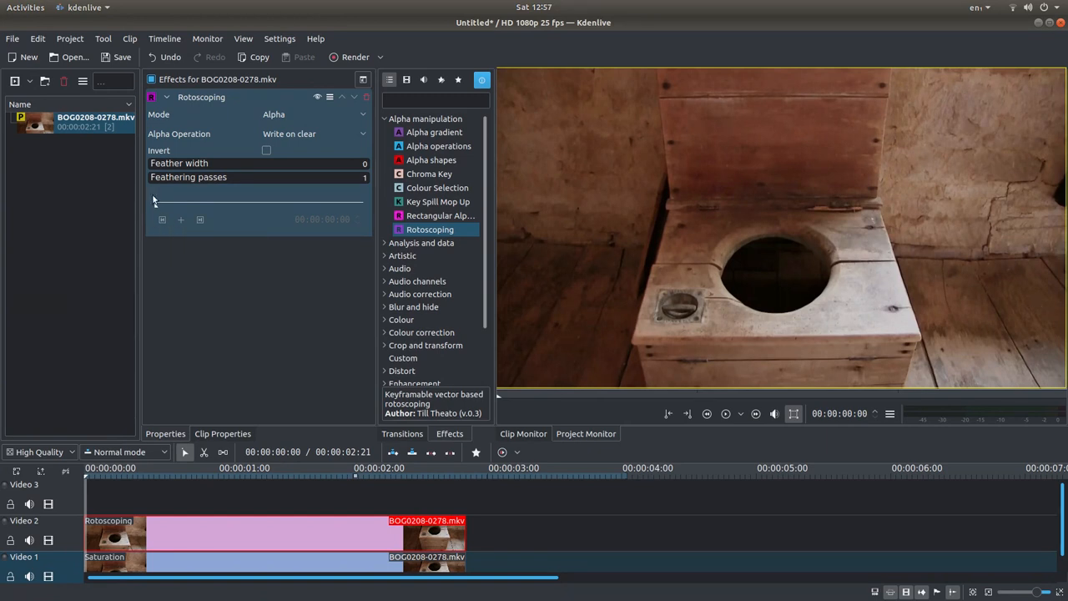
mouse_move(604, 166)
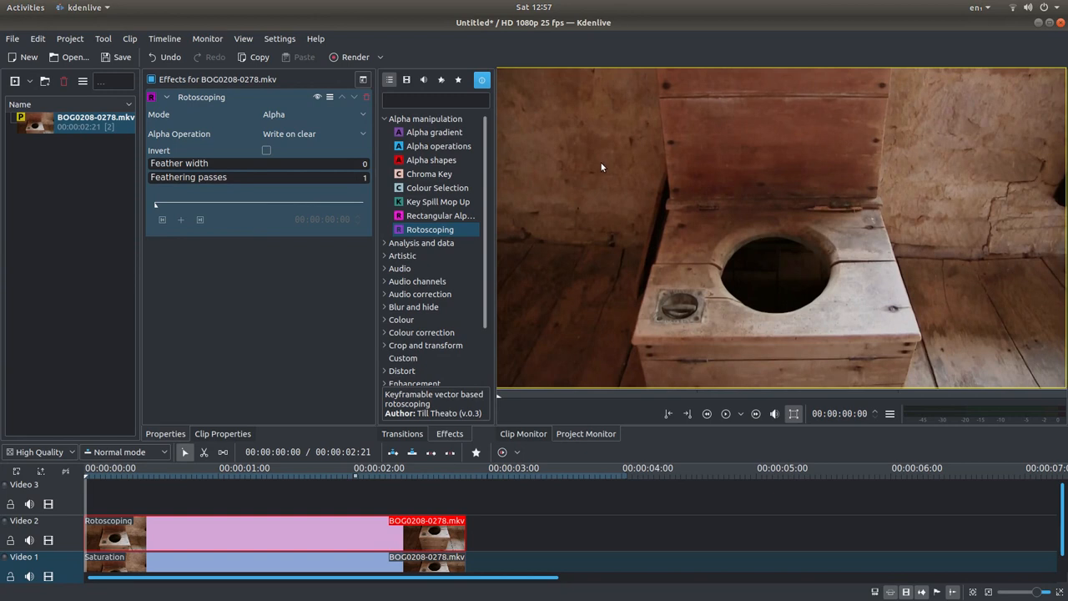
mouse_move(632, 348)
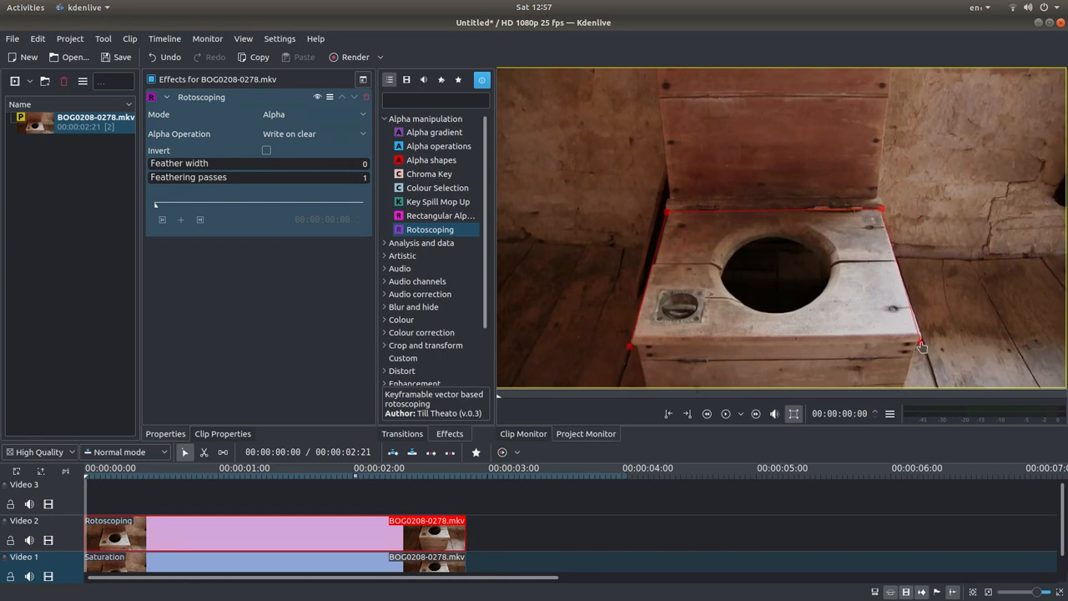
mouse_move(637, 302)
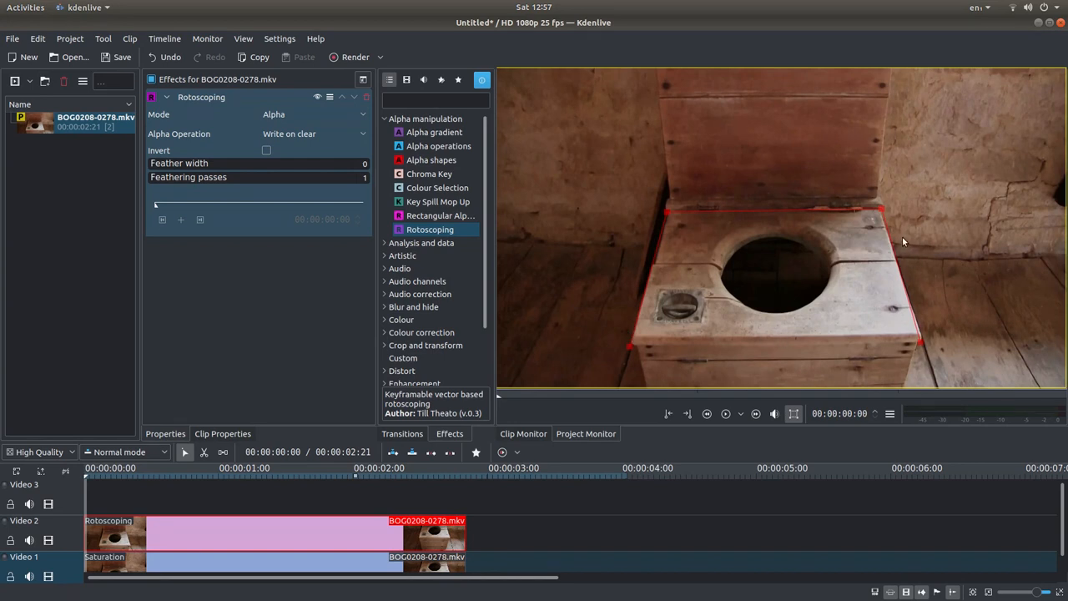
mouse_move(648, 348)
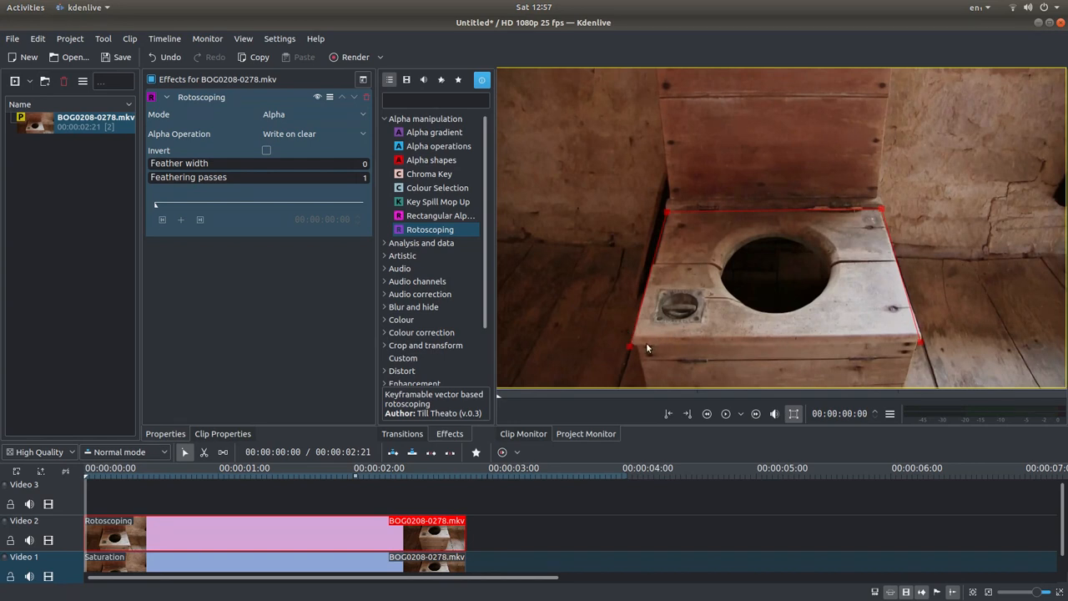
mouse_move(871, 348)
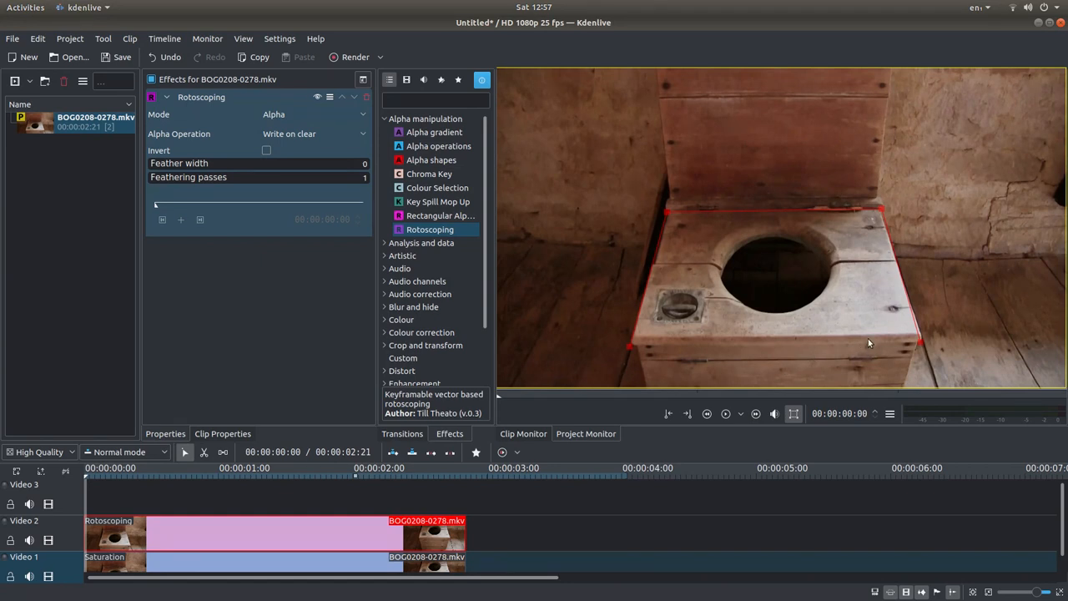
mouse_move(641, 349)
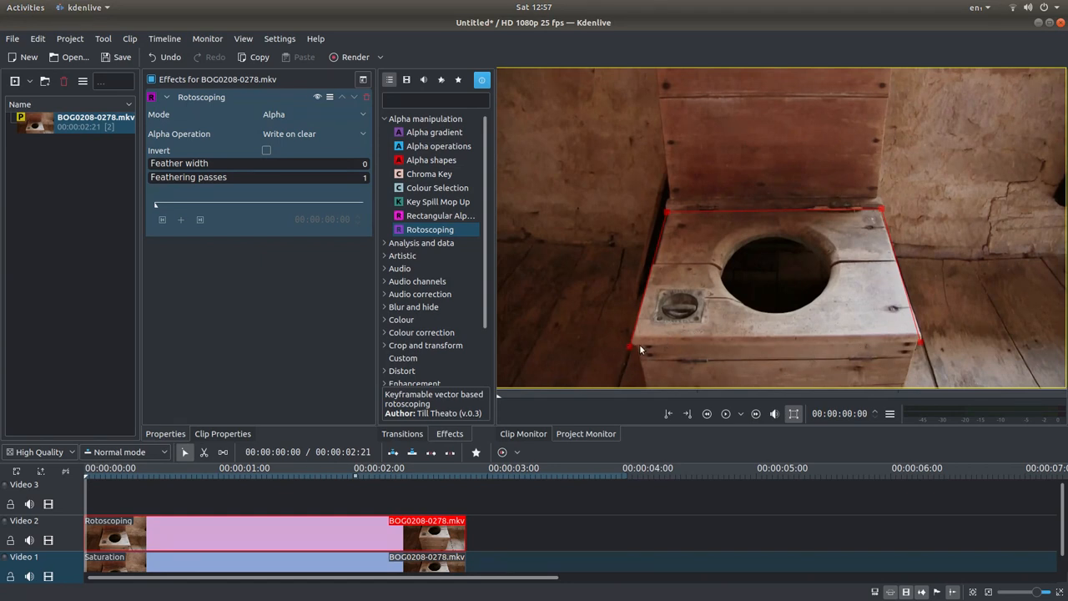
mouse_move(631, 352)
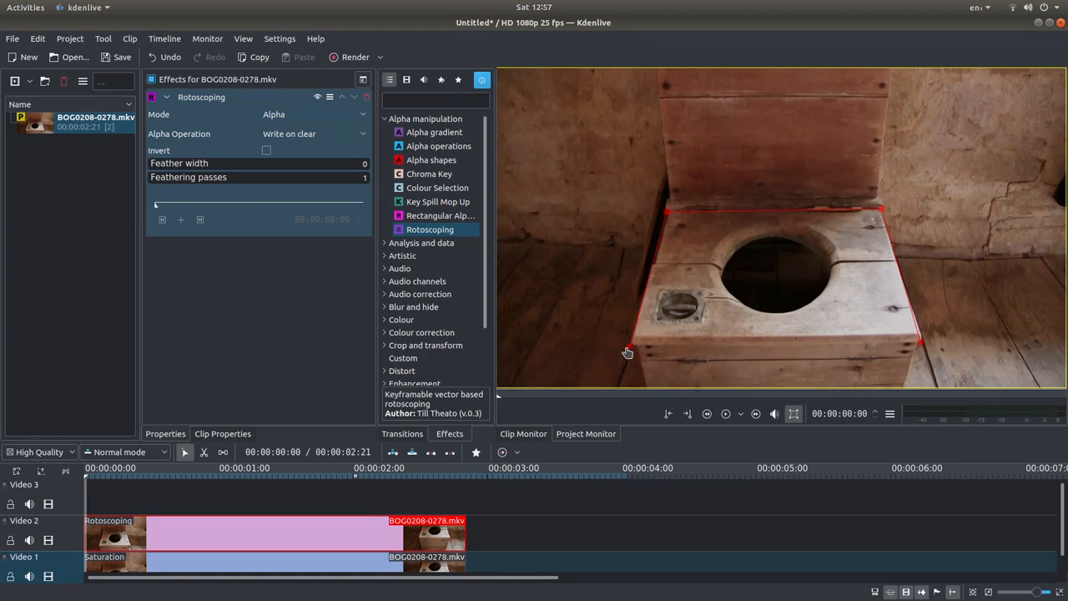
mouse_move(632, 352)
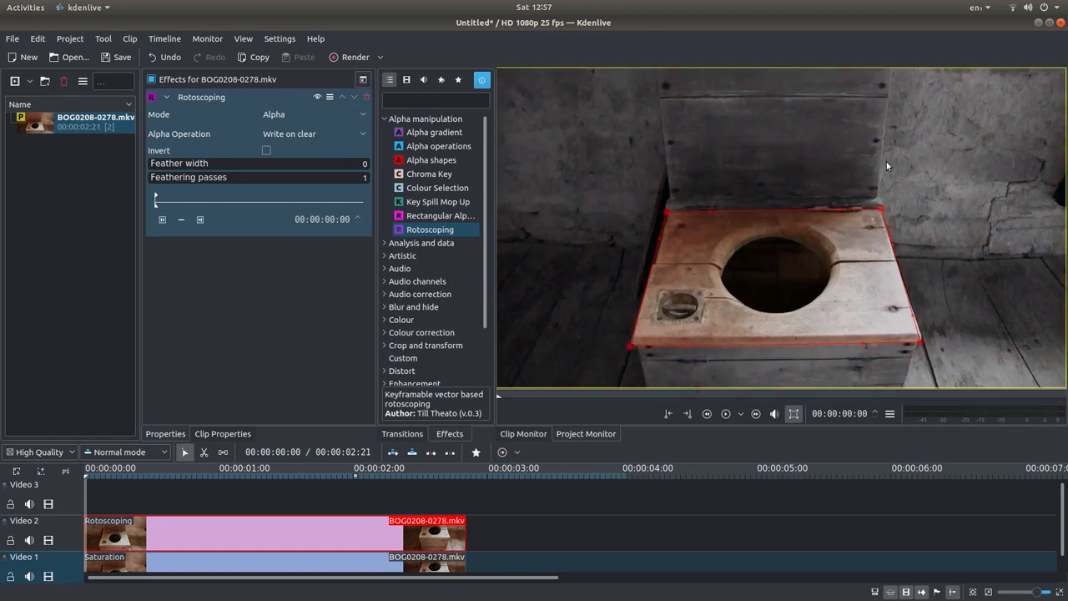
mouse_move(675, 215)
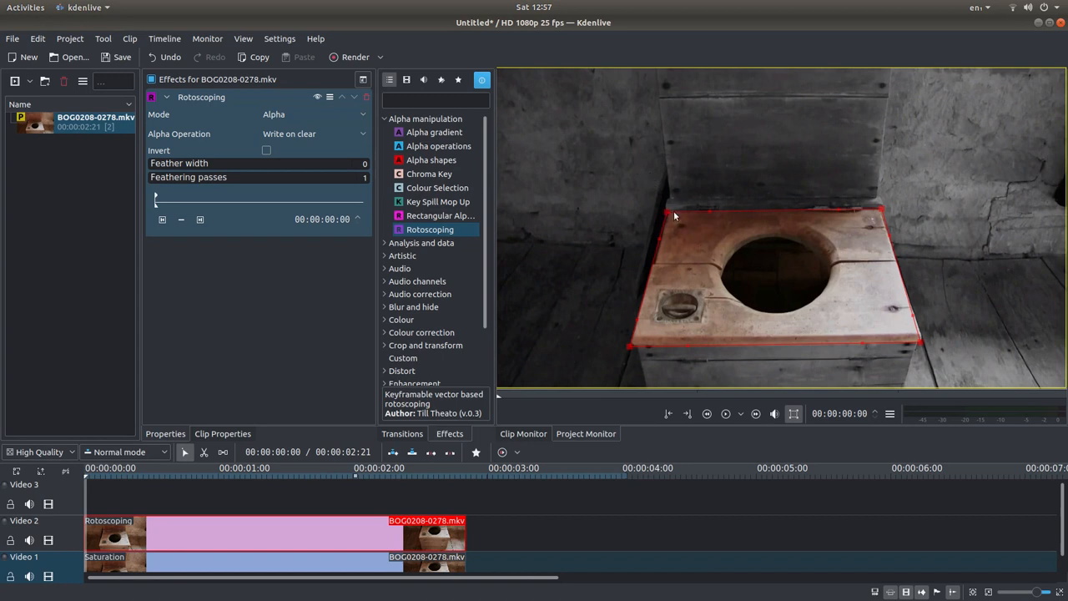
mouse_move(918, 354)
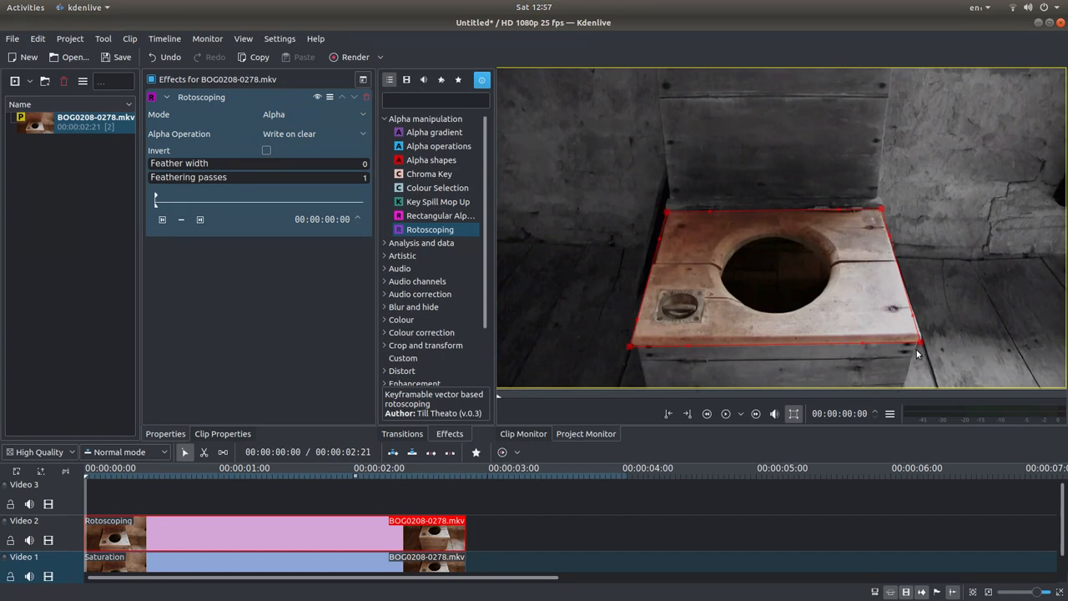
mouse_move(731, 314)
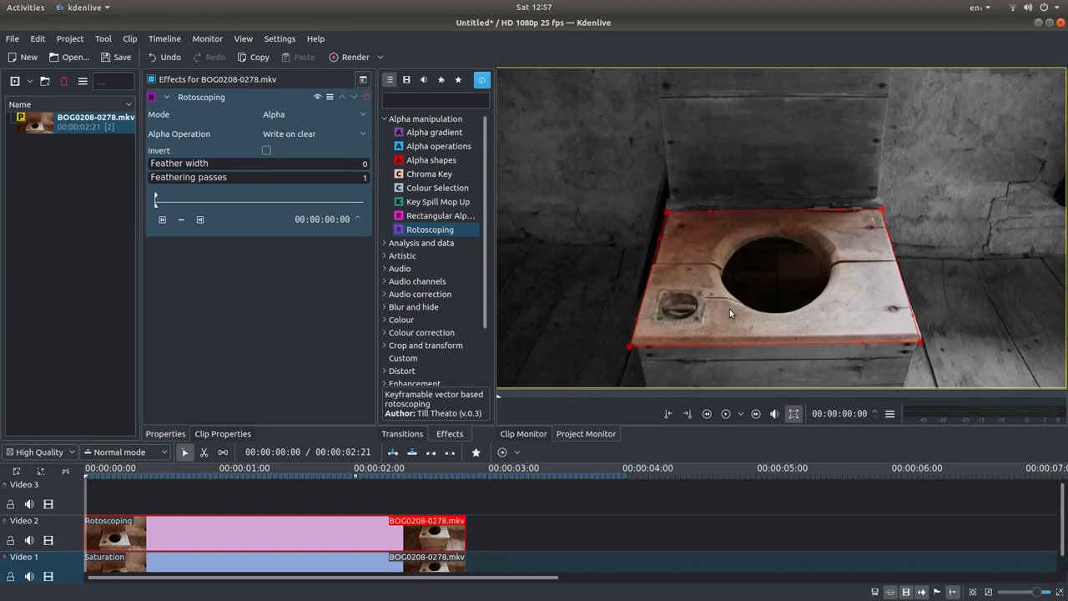
mouse_move(676, 229)
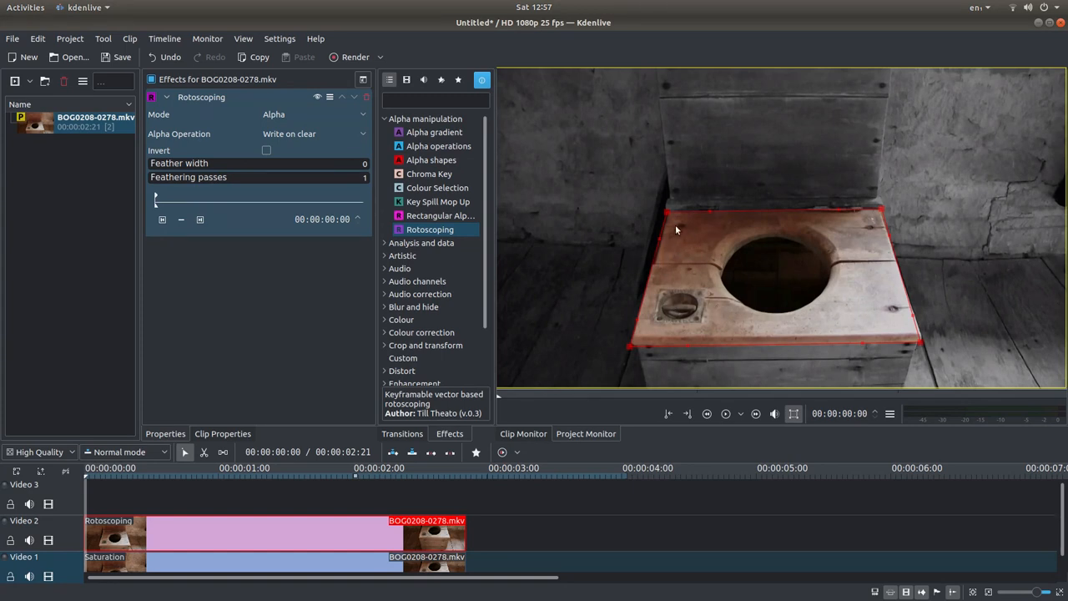
mouse_move(706, 255)
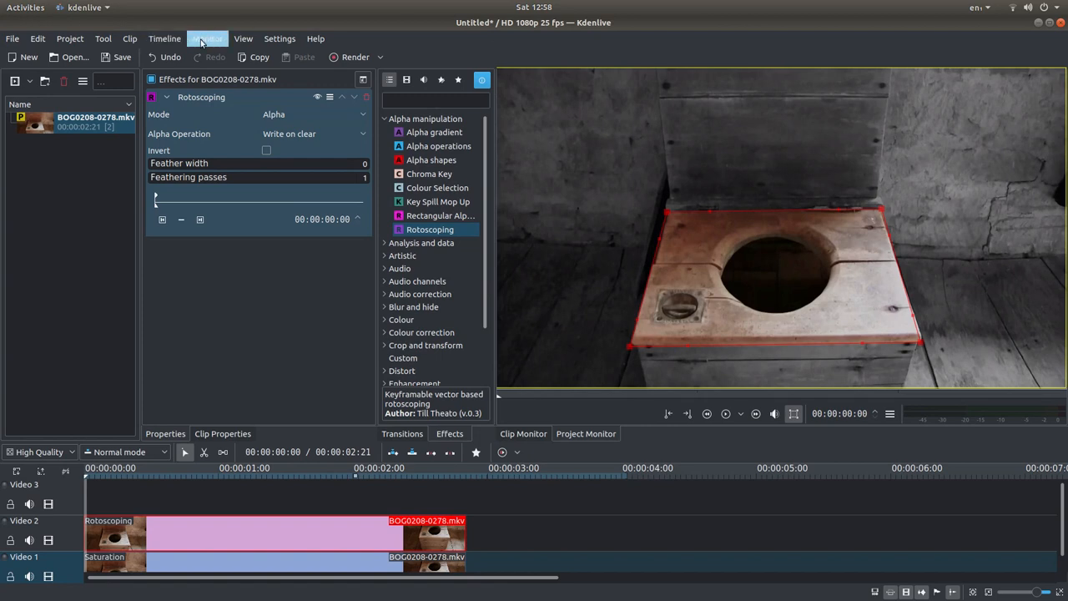
Switch the preview monitor to fullscreen from the Monitor menu
left_click(208, 38)
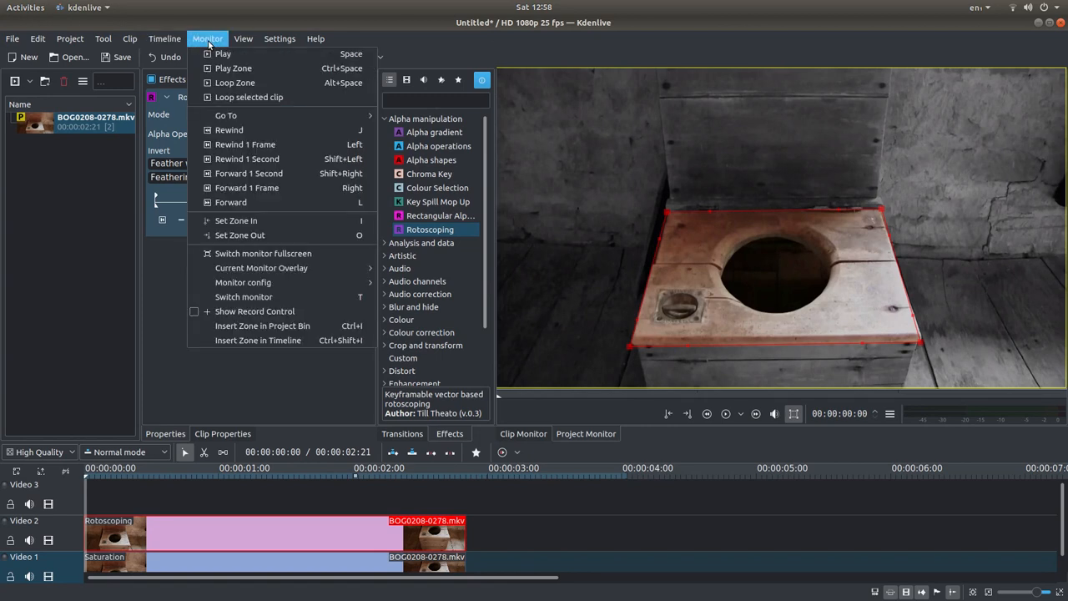
mouse_move(263, 252)
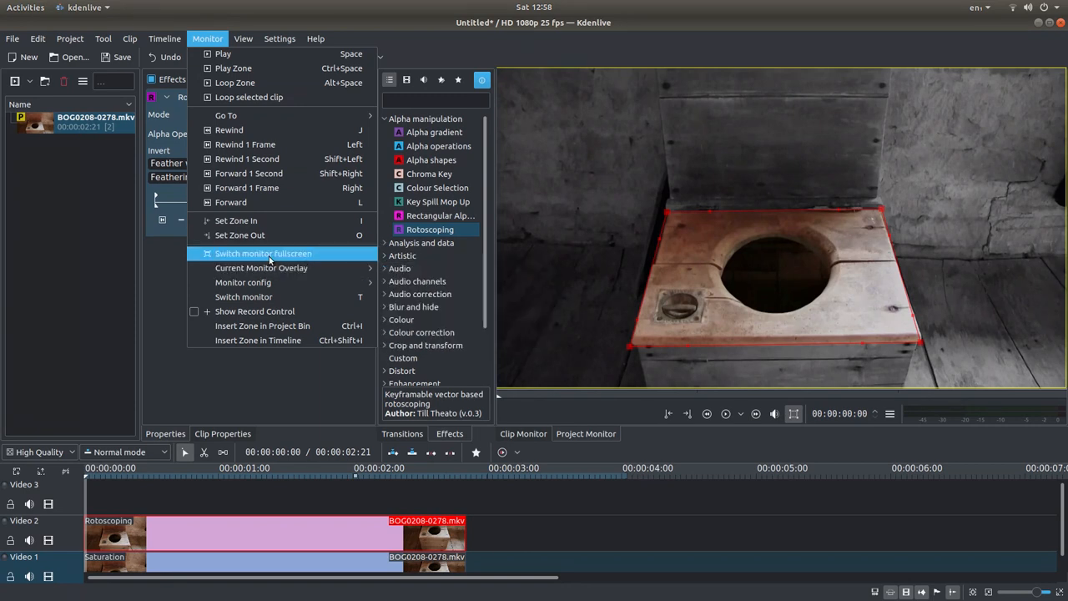
mouse_move(287, 255)
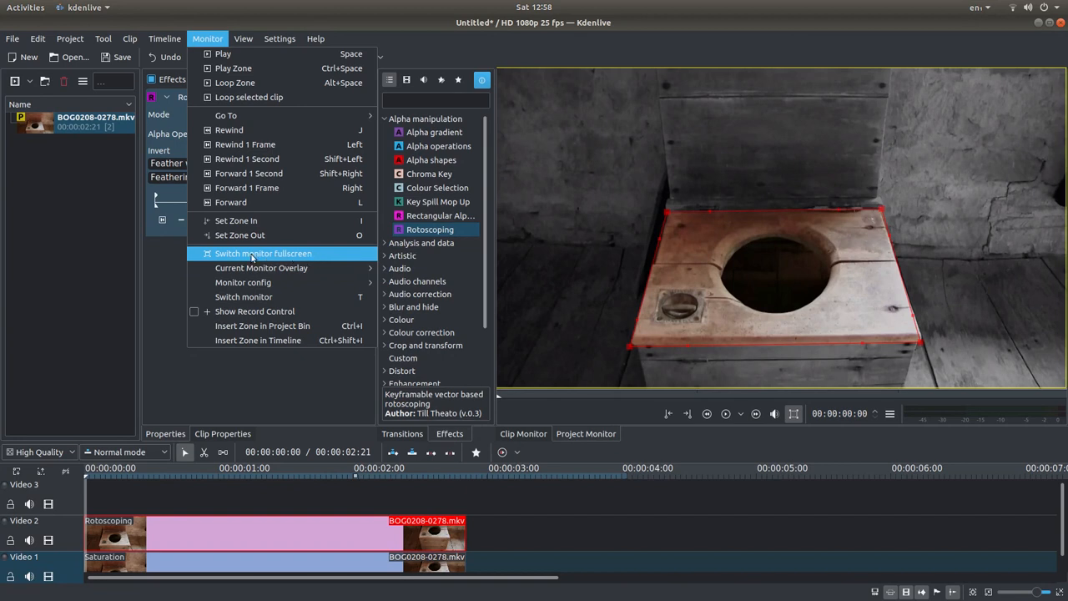
mouse_move(234, 68)
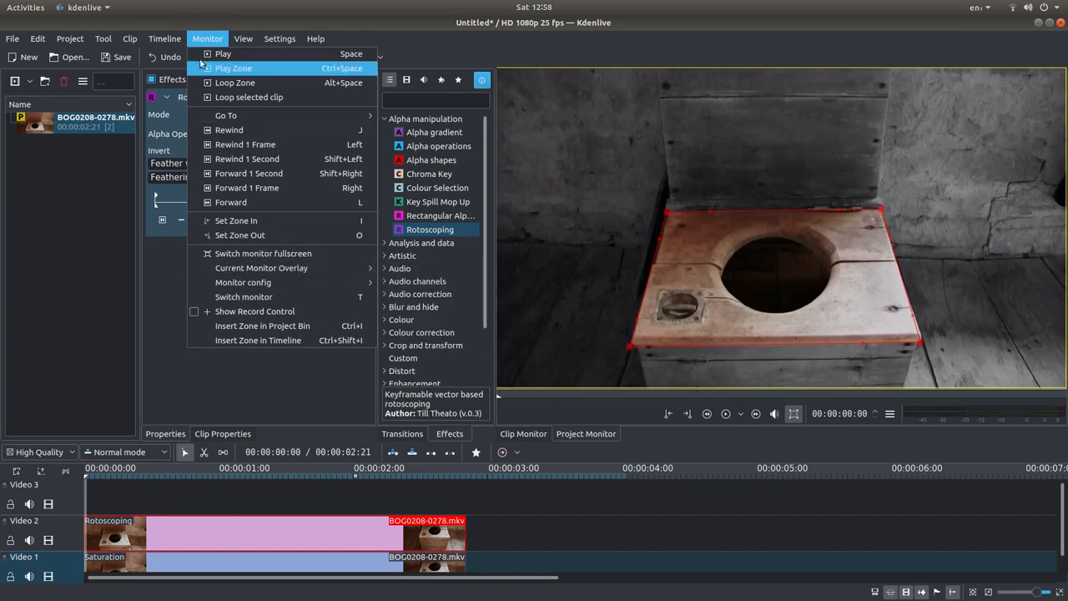
mouse_move(267, 253)
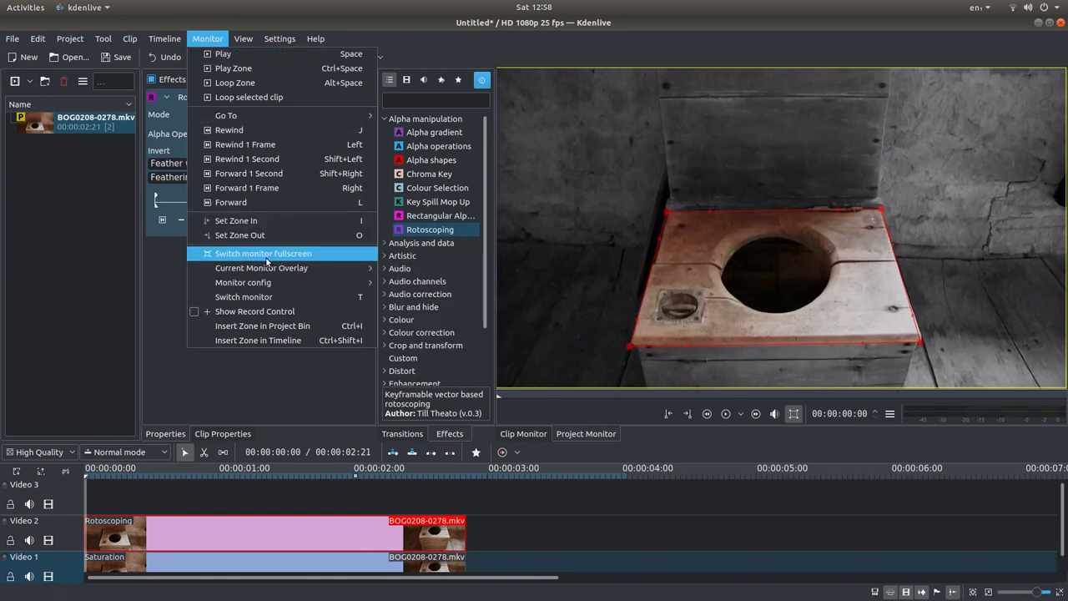
left_click(263, 253)
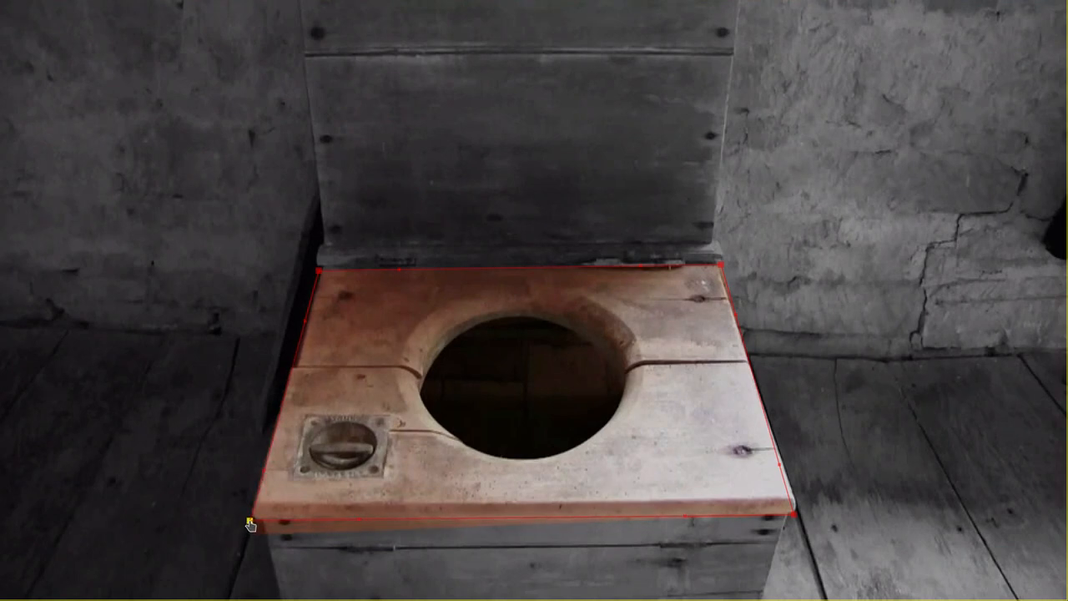
mouse_move(321, 274)
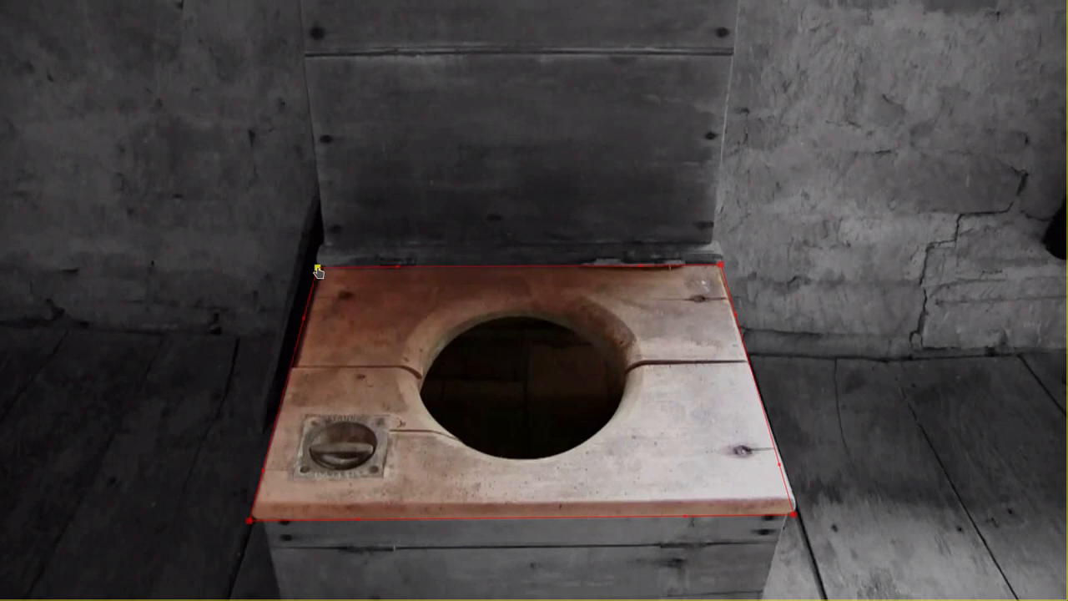
mouse_move(724, 272)
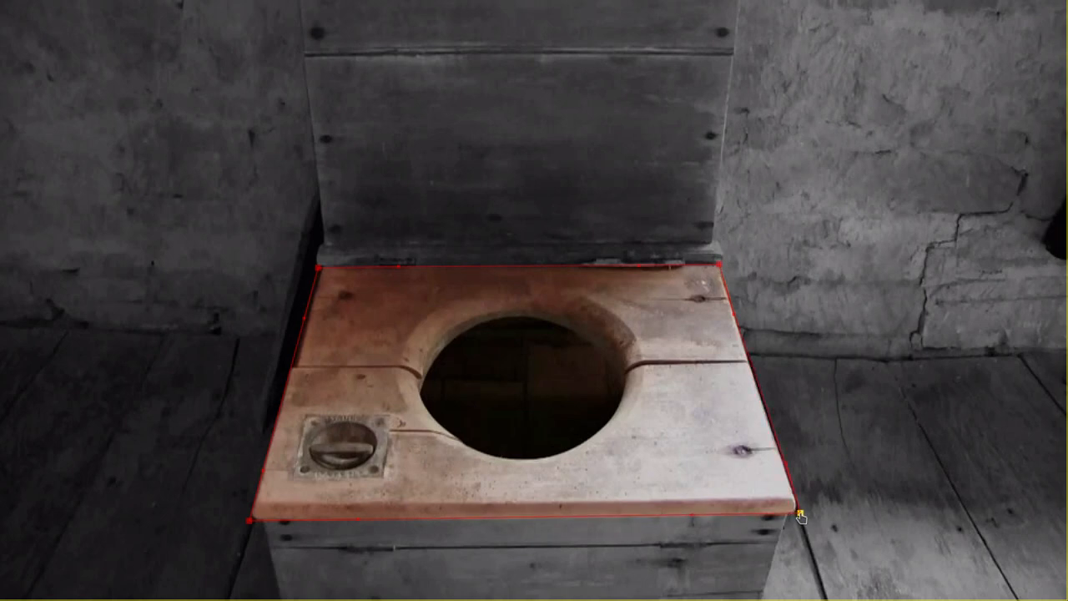
mouse_move(538, 405)
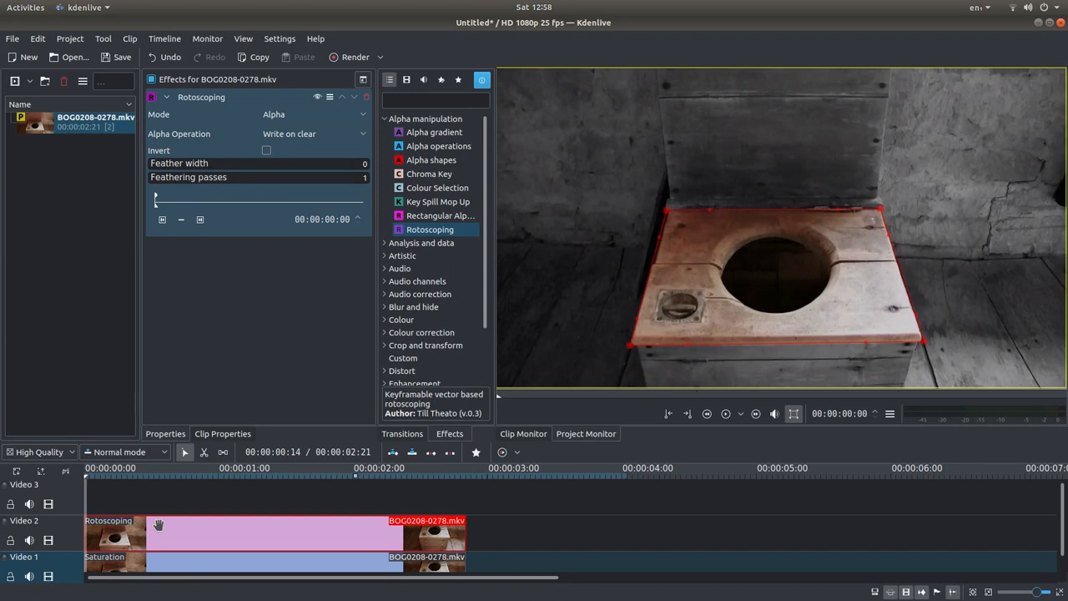
Add a second rotoscoping mask keyframe at frame 5 of the clip
left_click(199, 219)
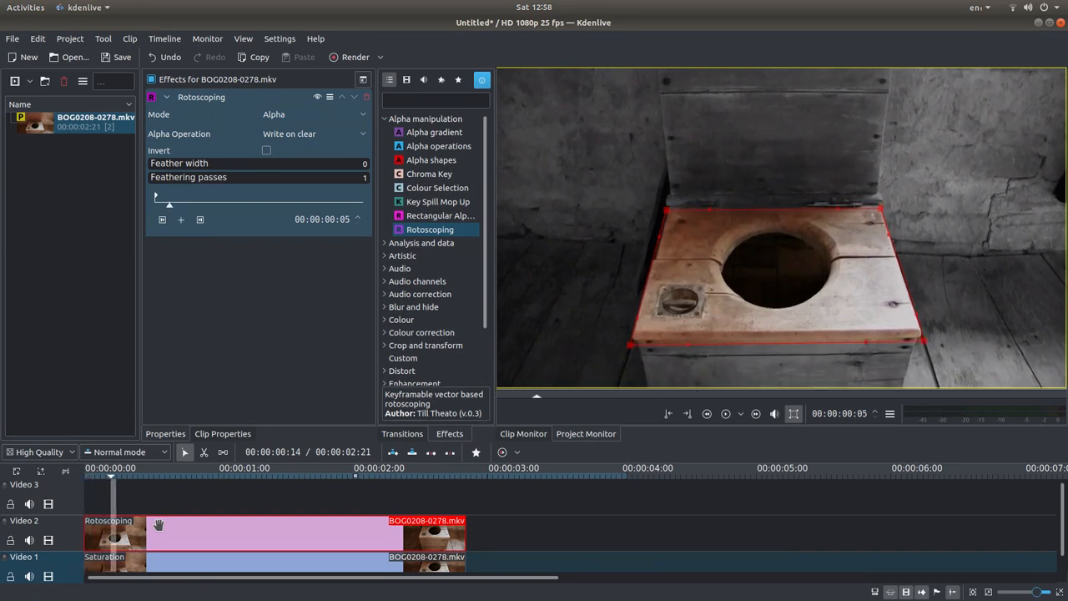
mouse_move(614, 351)
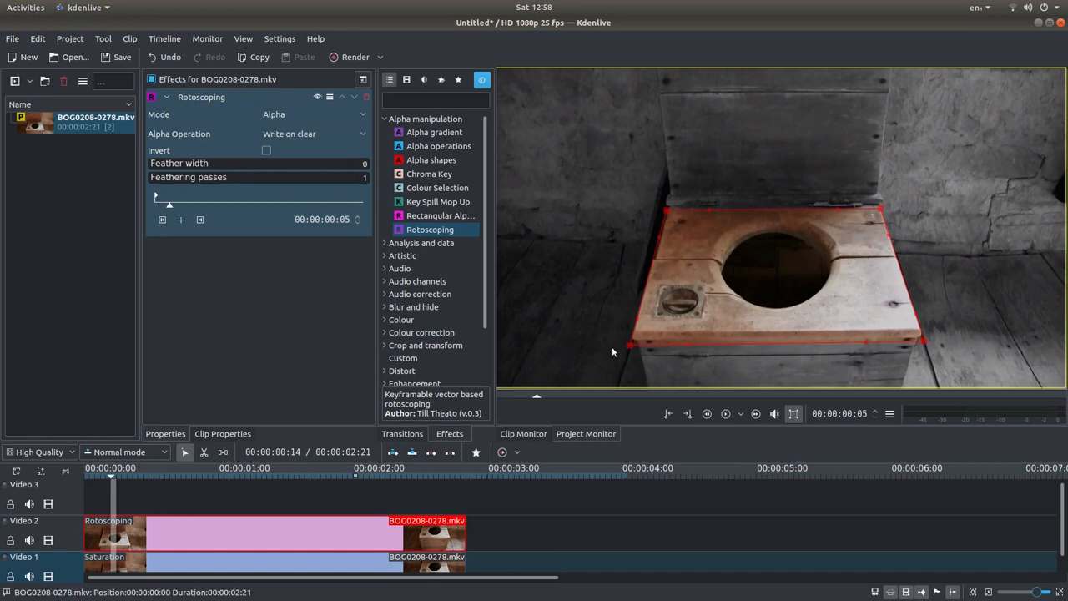
mouse_move(687, 221)
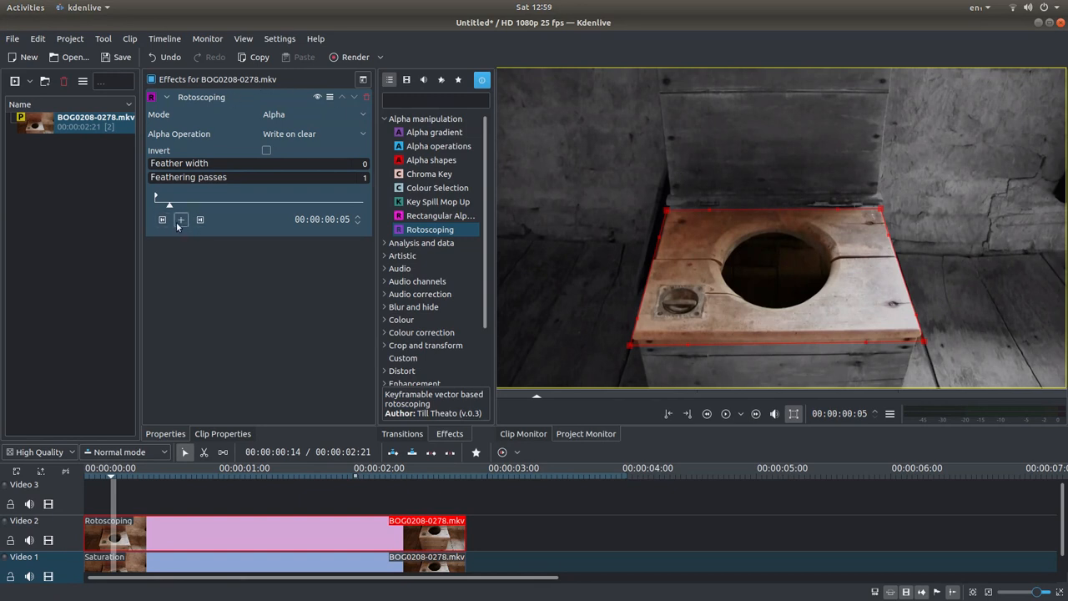
mouse_move(181, 220)
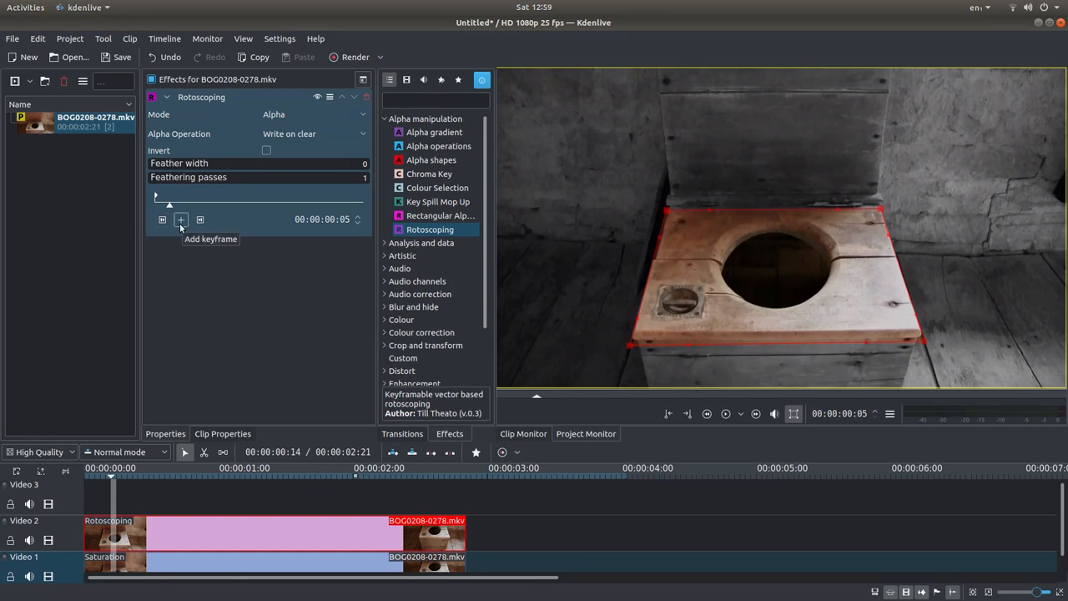
left_click(181, 220)
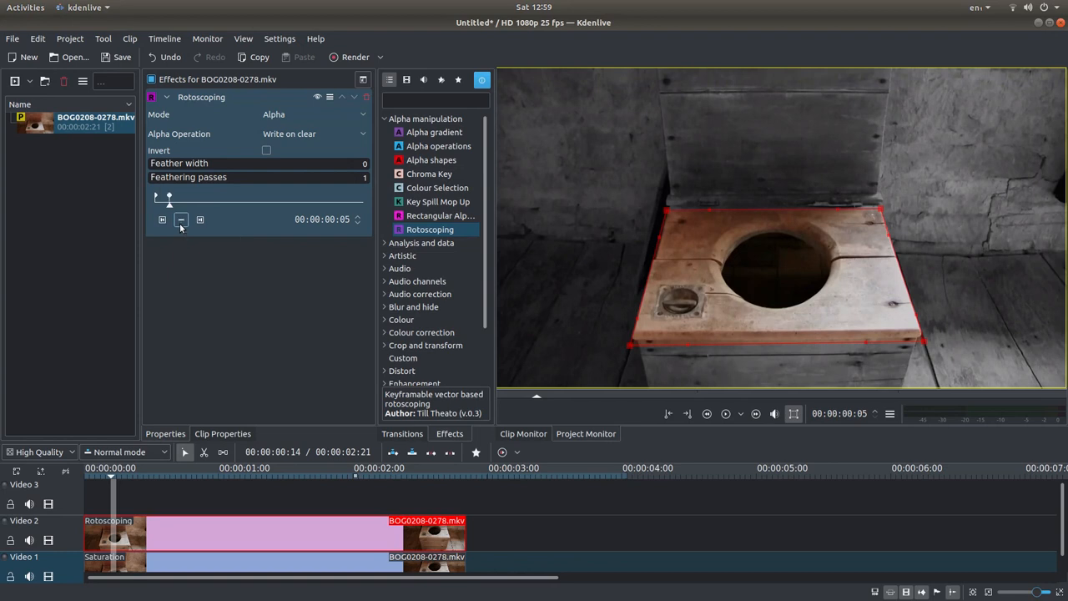
left_click(207, 38)
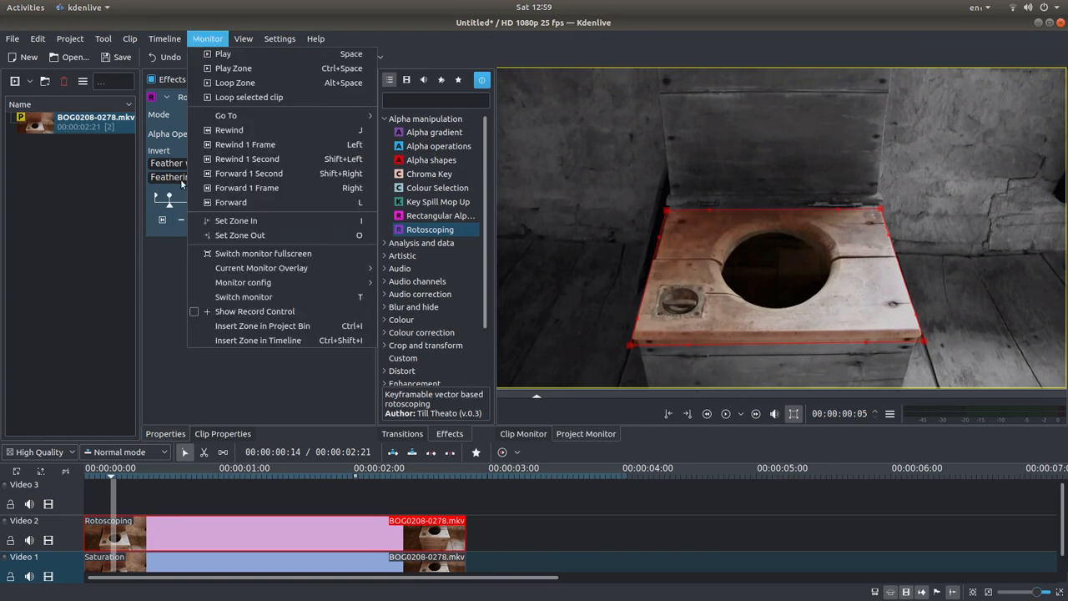
Show the frame 5 preview with its mask outline in fullscreen
left_click(263, 253)
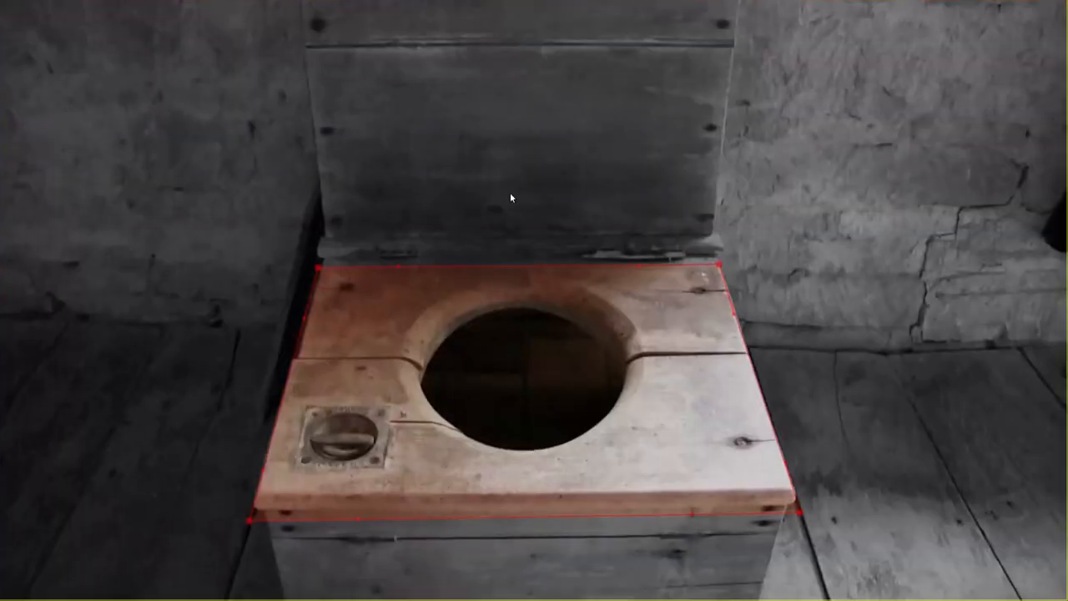
mouse_move(254, 528)
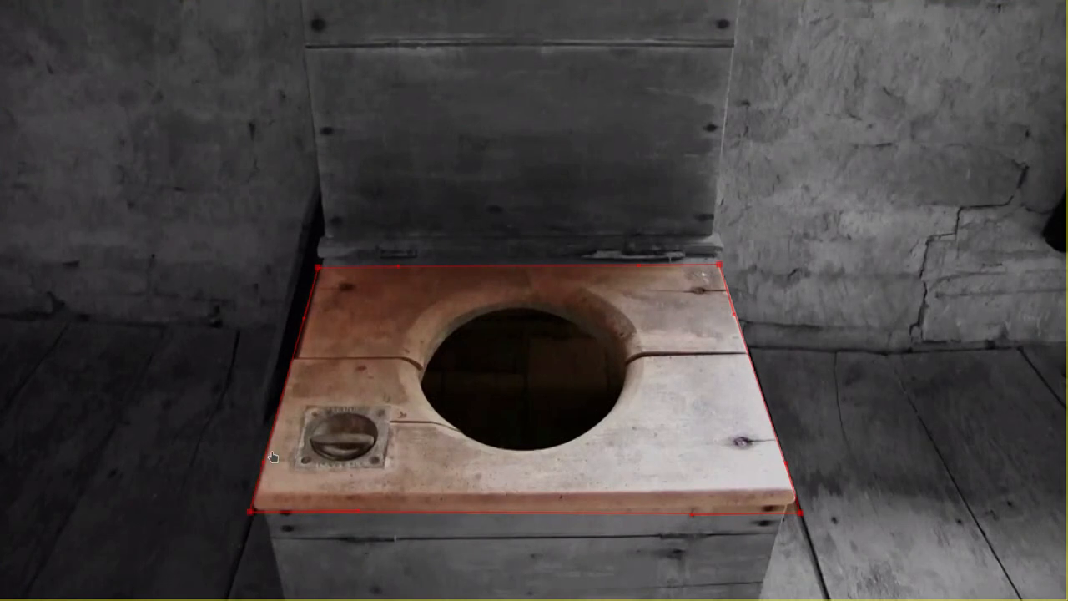
mouse_move(322, 271)
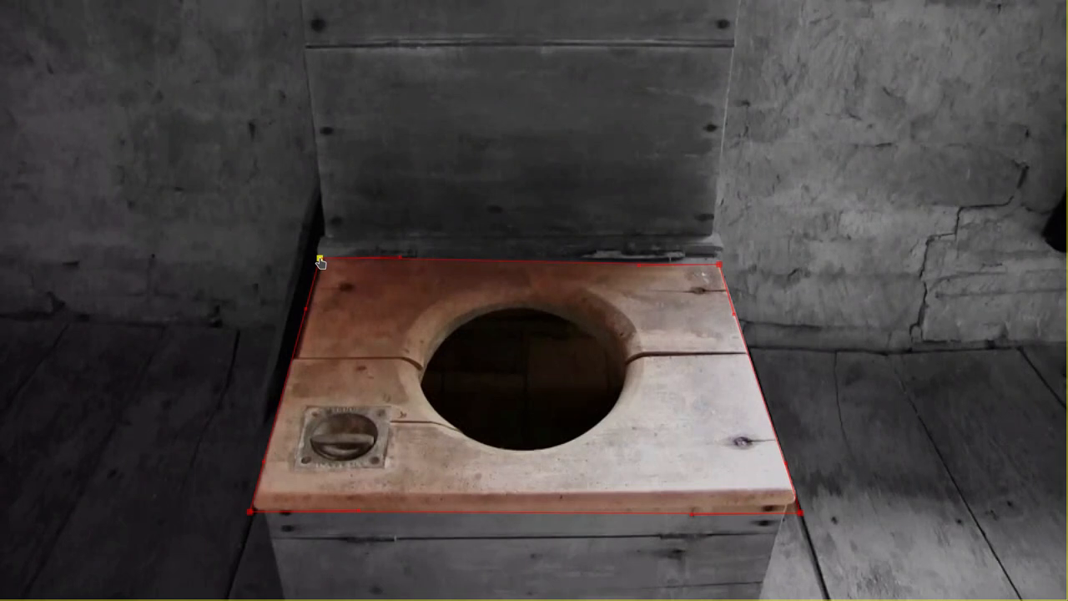
mouse_move(717, 267)
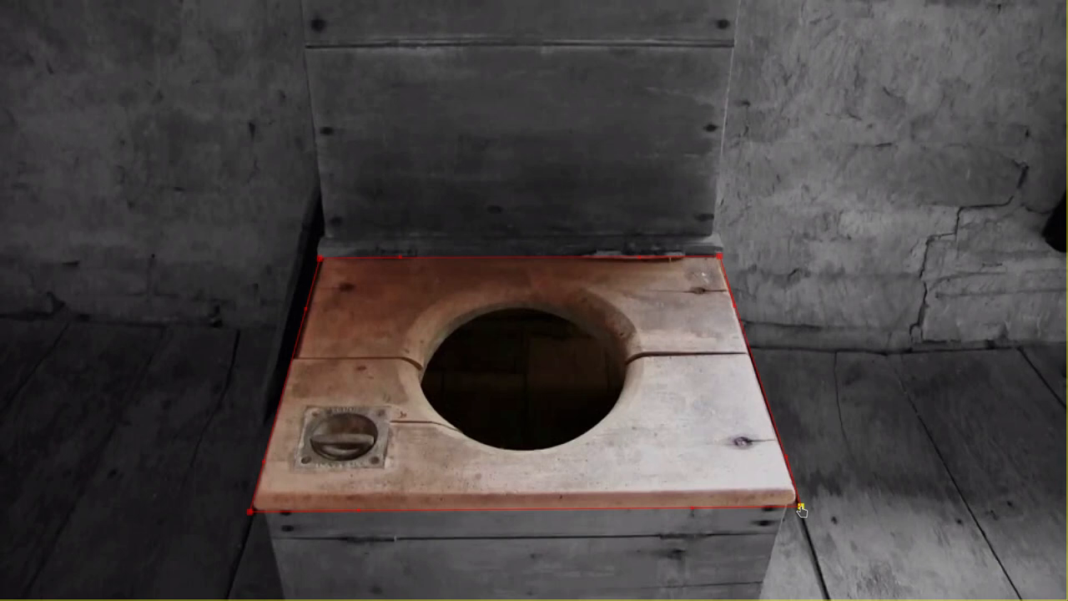
mouse_move(398, 338)
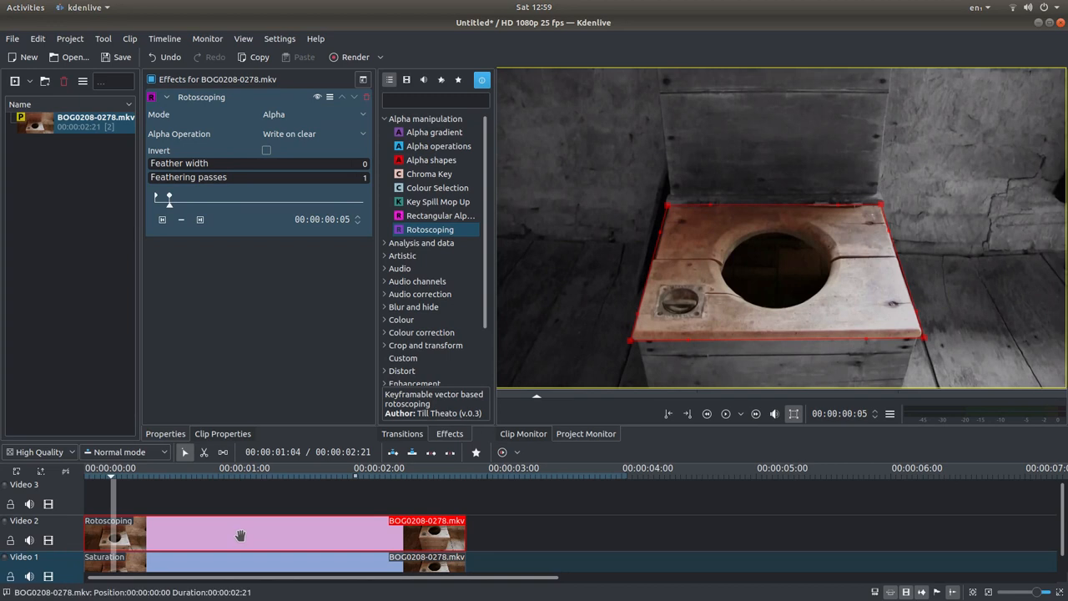
Add a third rotoscoping mask keyframe at frame 10 of the clip
left_click(200, 218)
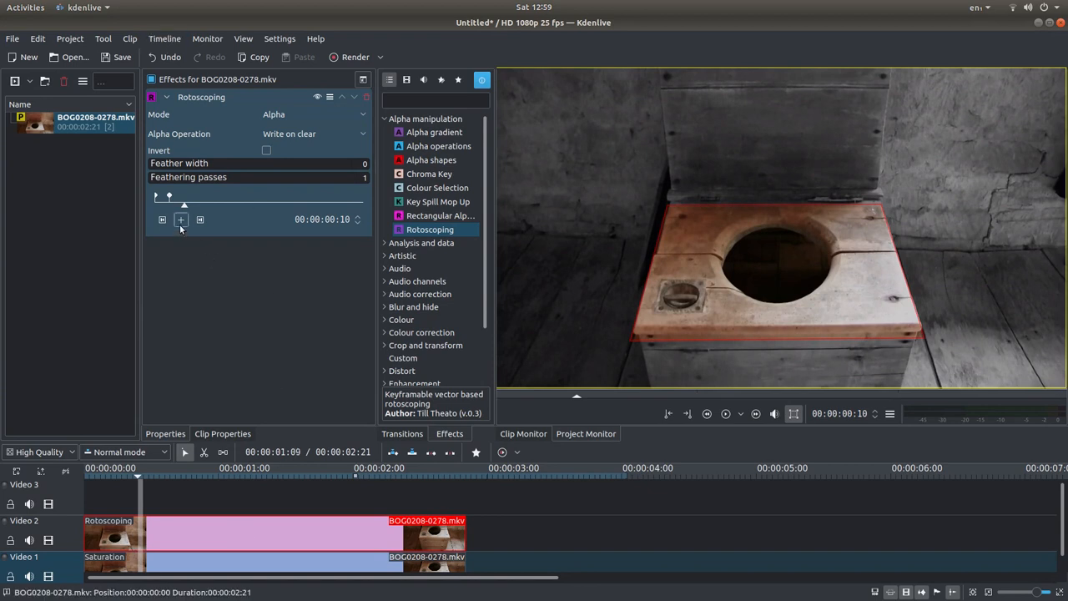
mouse_move(181, 220)
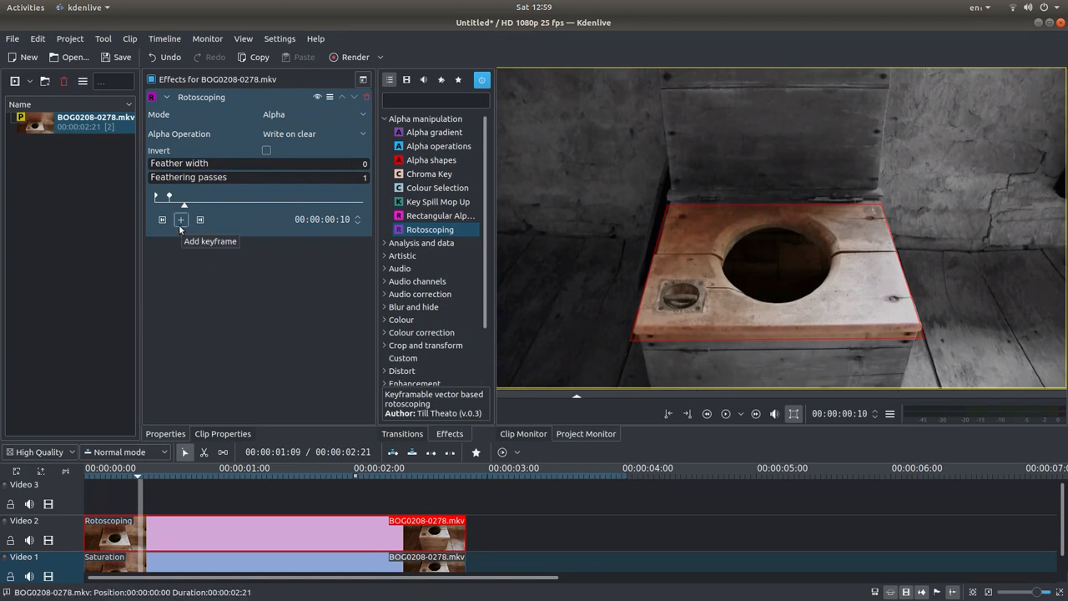
left_click(180, 220)
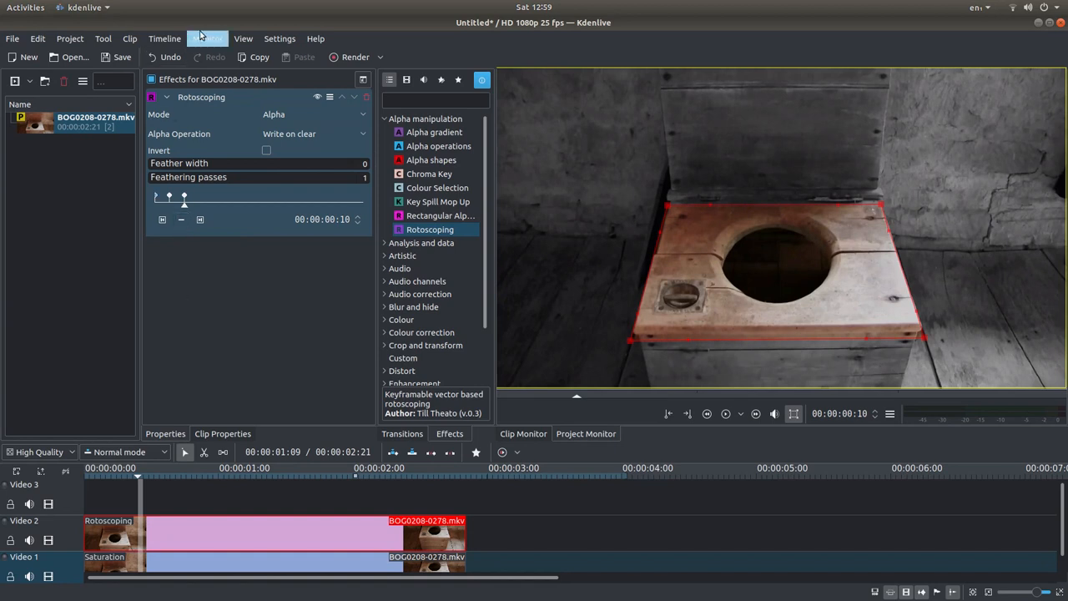
left_click(207, 38)
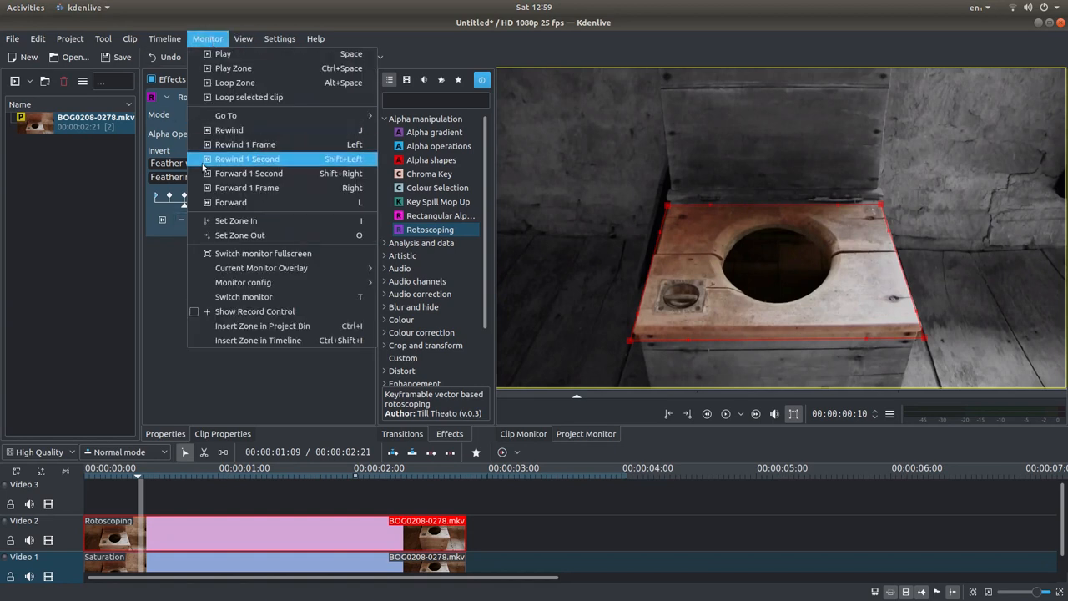
View the frame 10 mask fullscreen, then bring up the Monitor menu
left_click(263, 253)
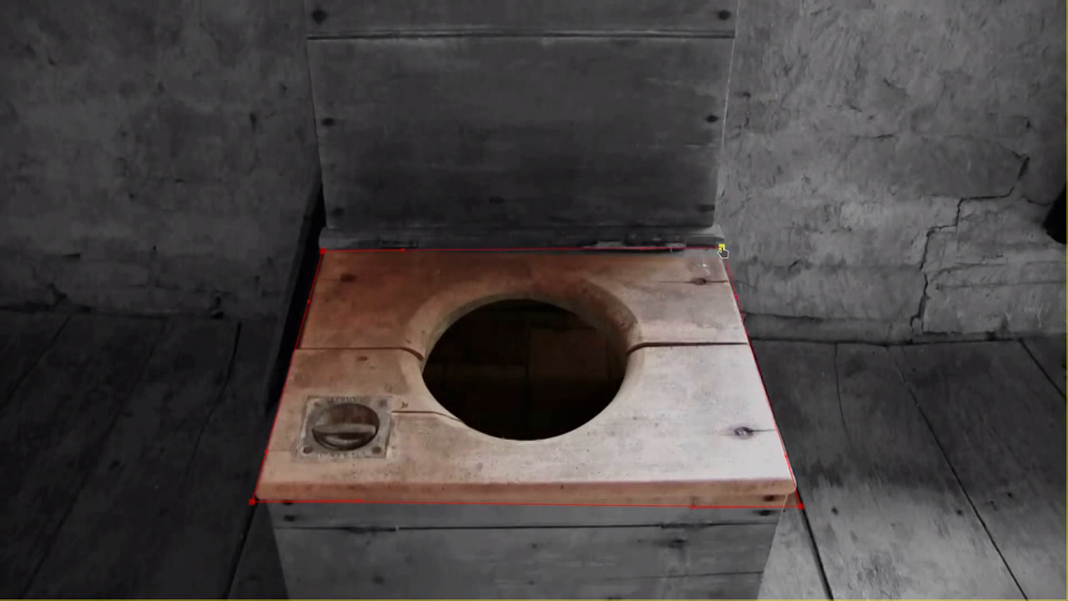
mouse_move(801, 509)
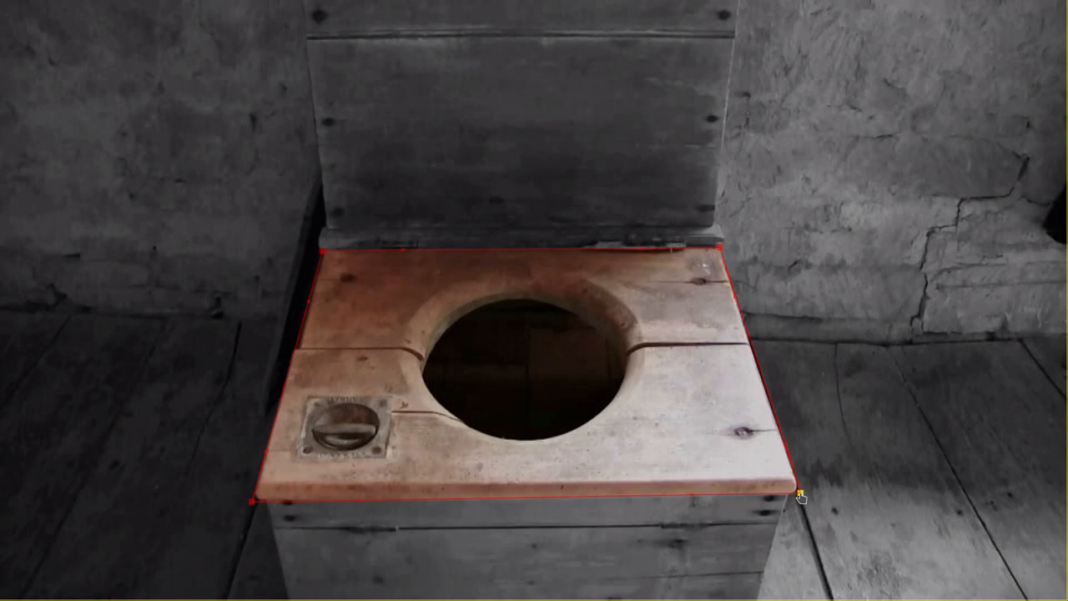
mouse_move(430, 318)
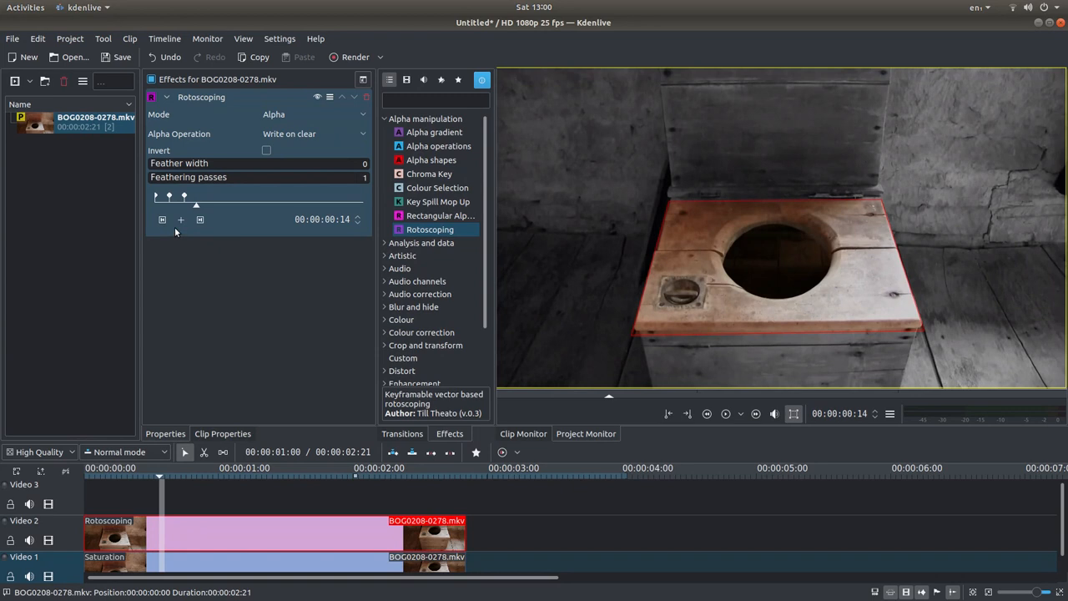
left_click(207, 39)
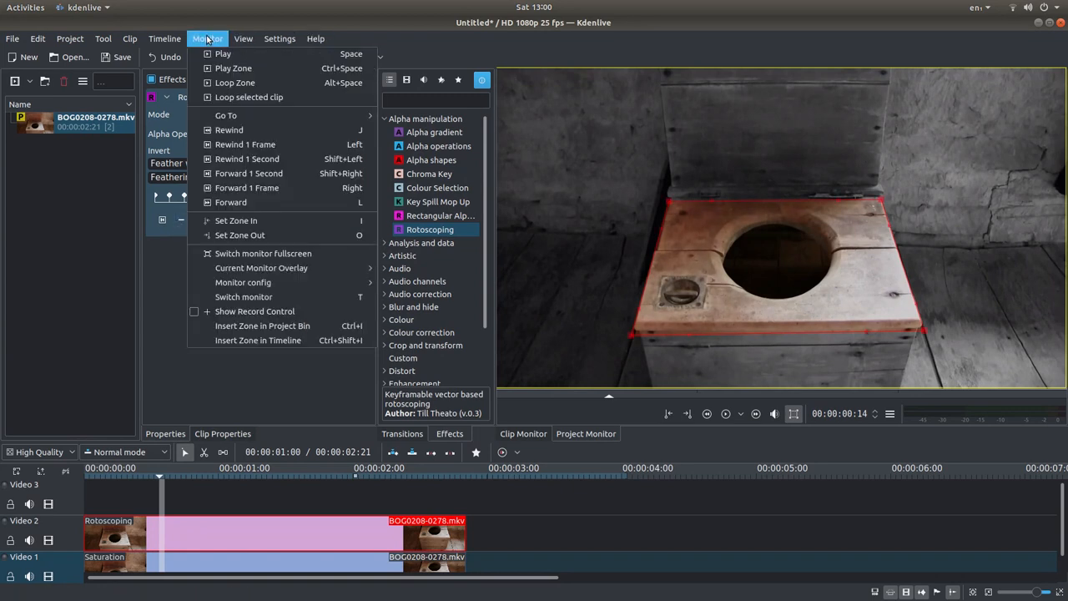
Return the preview to fullscreen at frame 14 around the seat
left_click(263, 253)
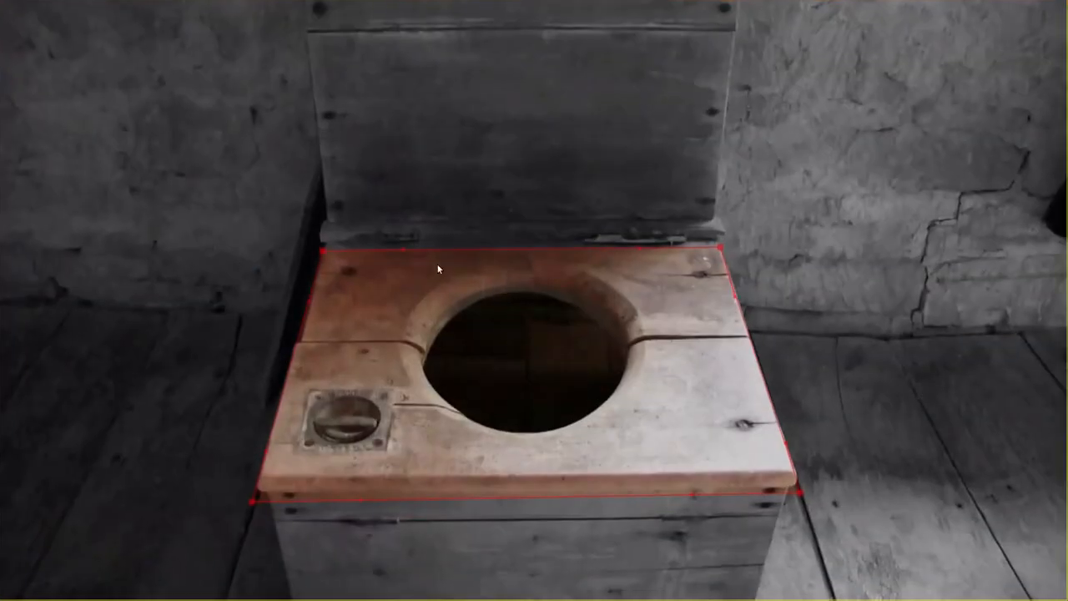
mouse_move(253, 505)
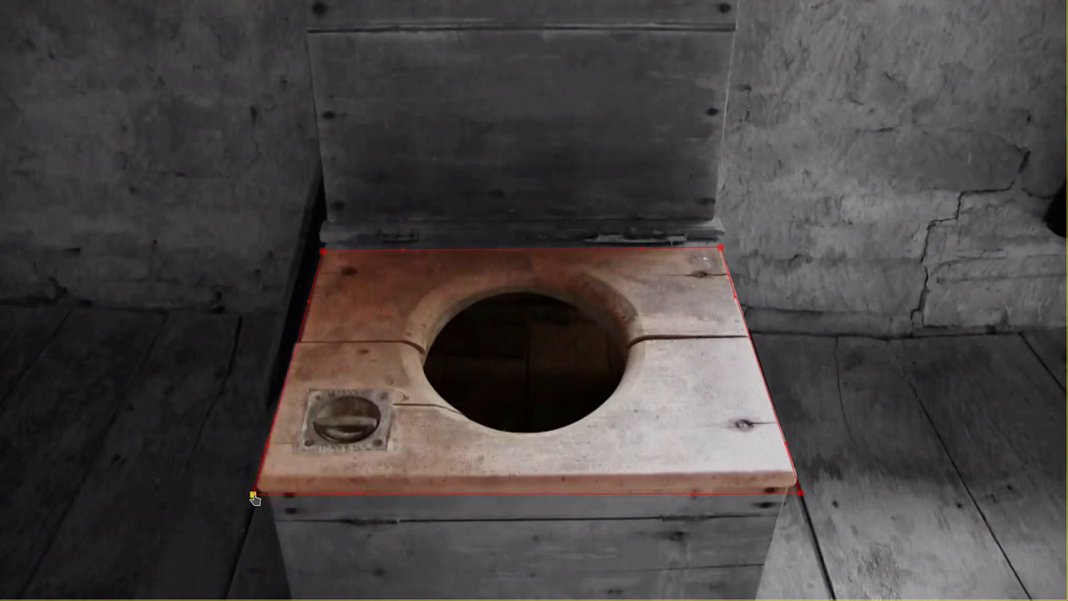
mouse_move(324, 254)
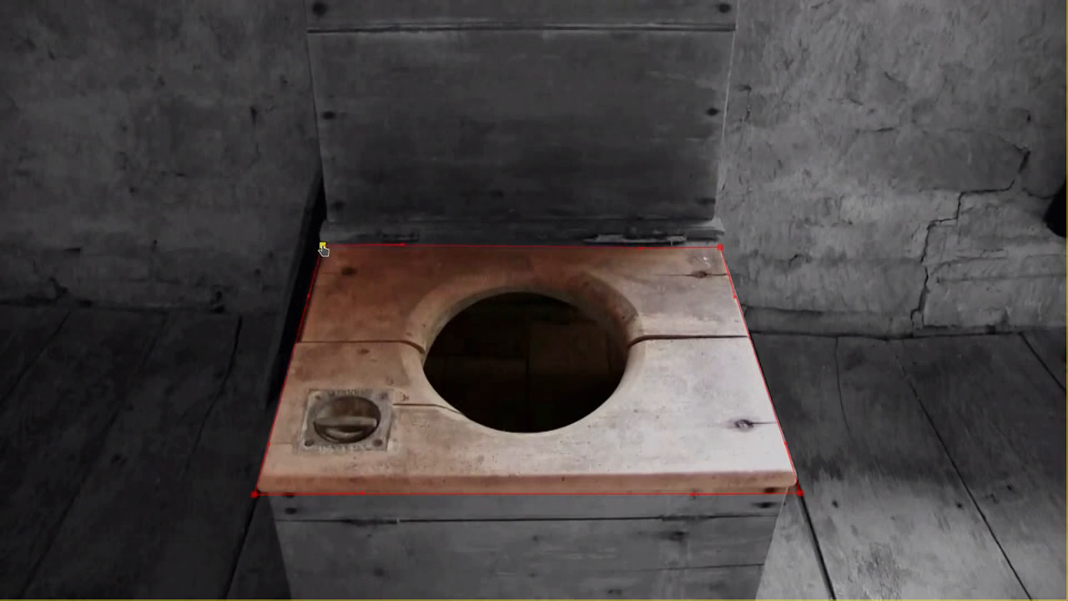
mouse_move(720, 248)
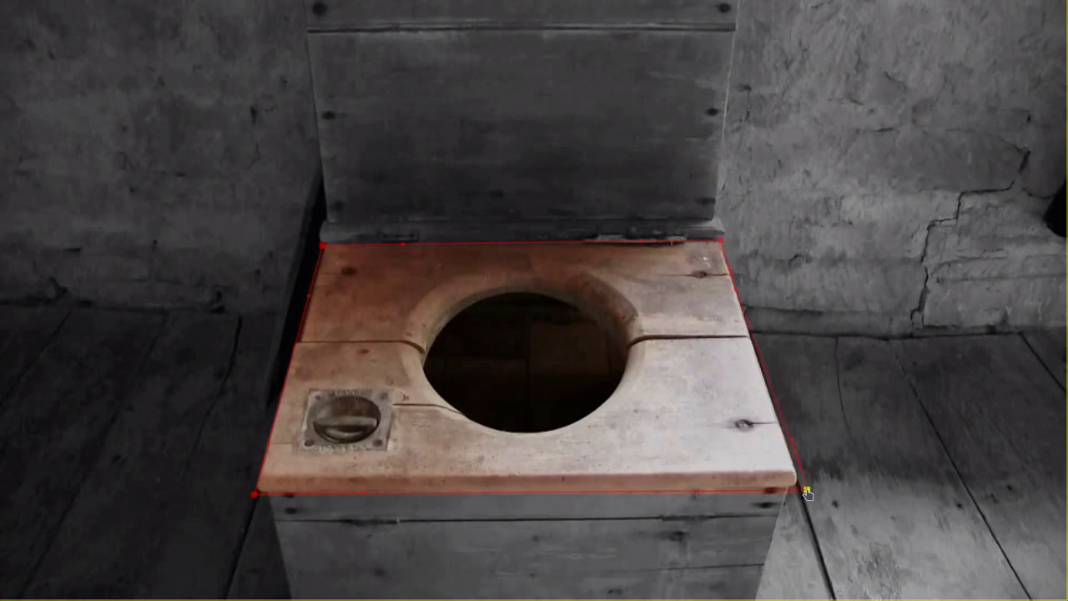
mouse_move(676, 318)
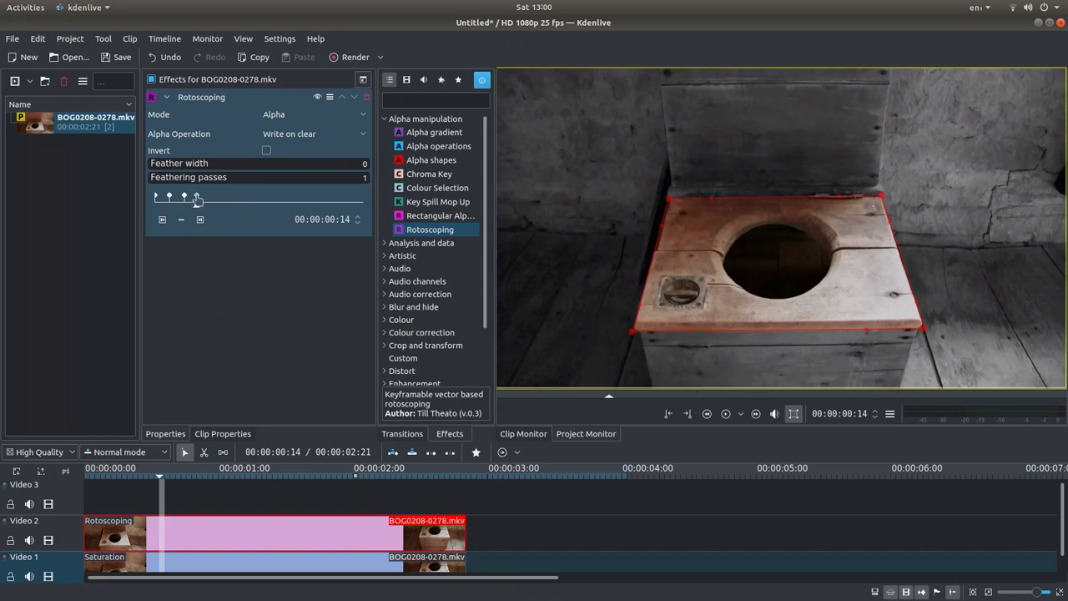
mouse_move(245, 354)
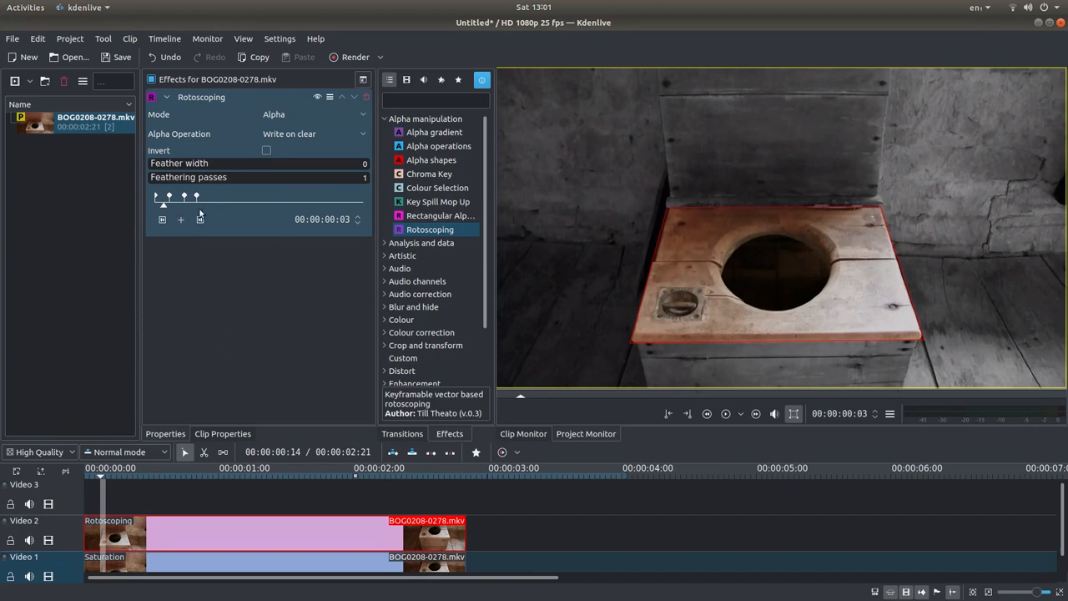
mouse_move(204, 213)
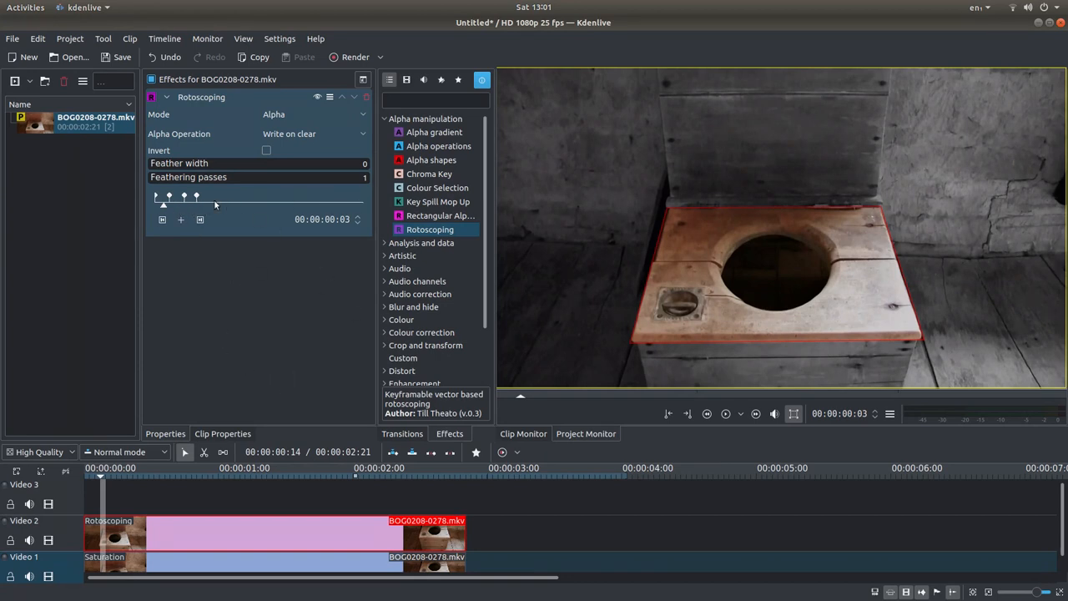
mouse_move(714, 192)
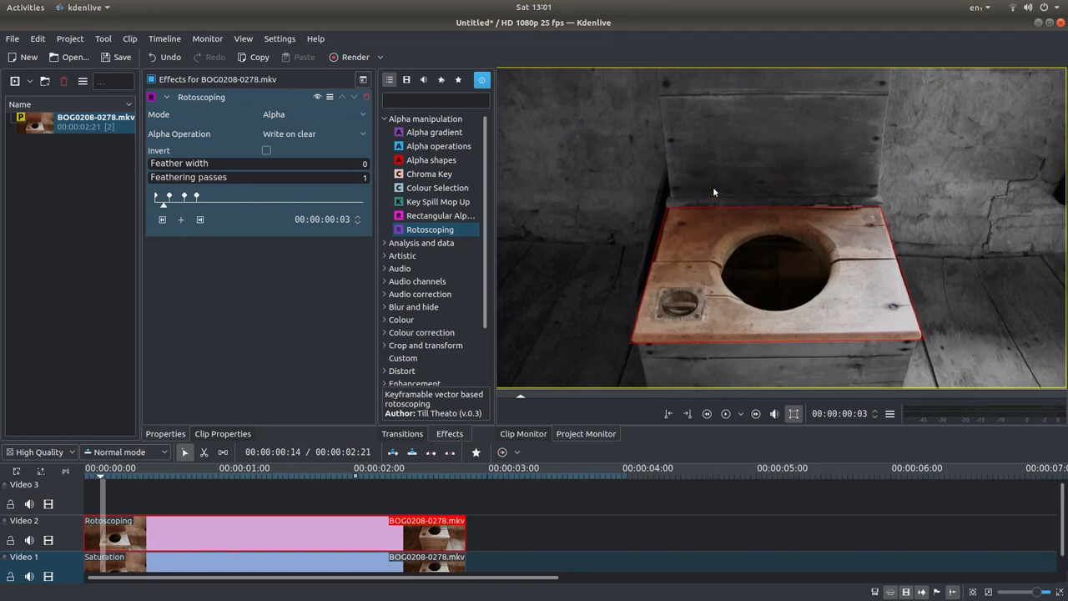
mouse_move(714, 177)
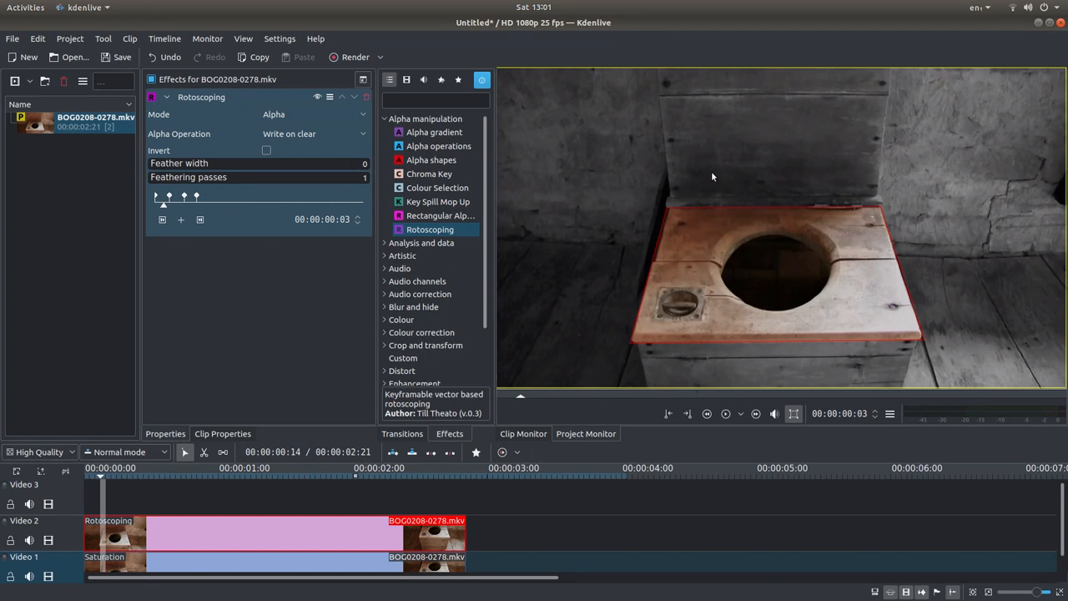
mouse_move(777, 172)
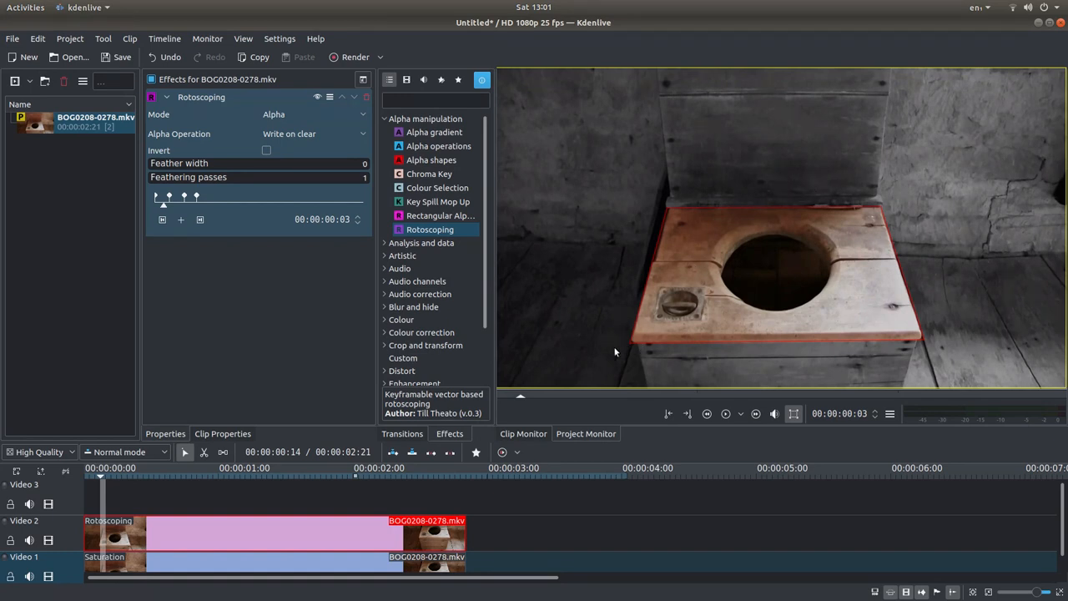
mouse_move(923, 342)
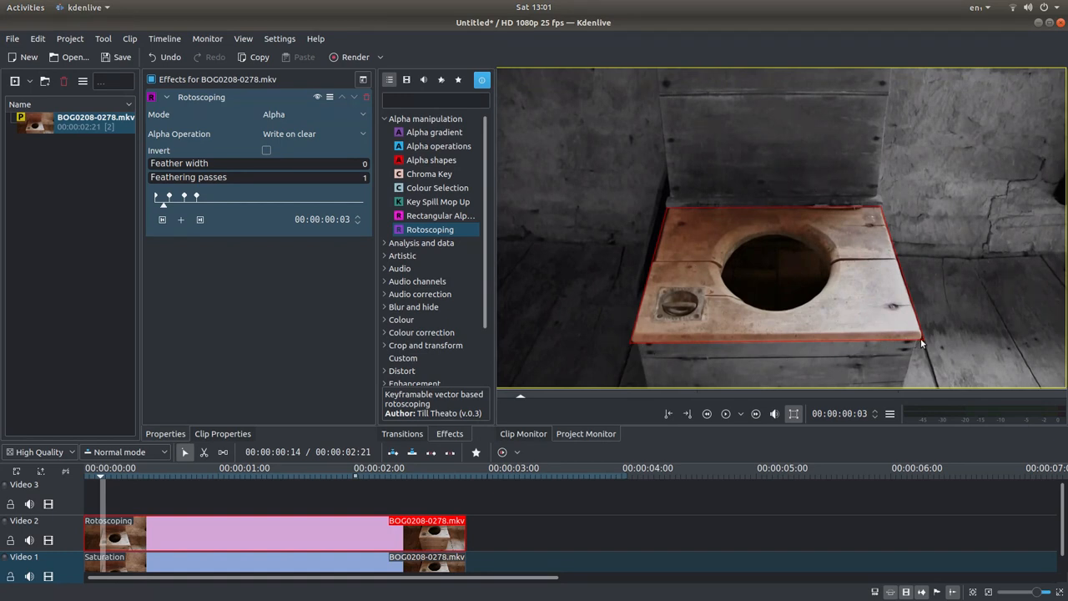
mouse_move(701, 206)
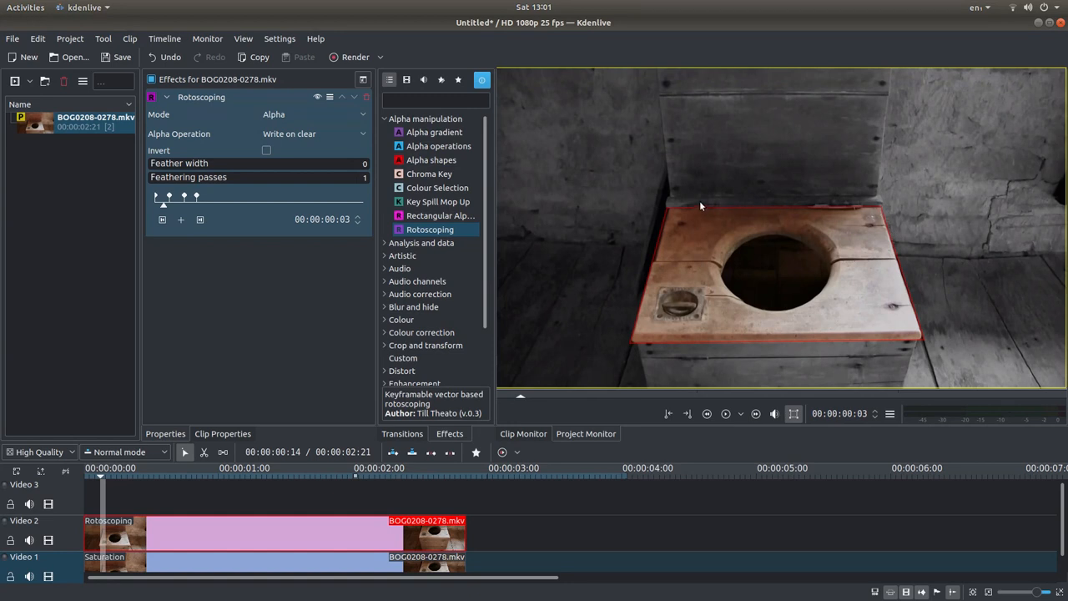
mouse_move(668, 231)
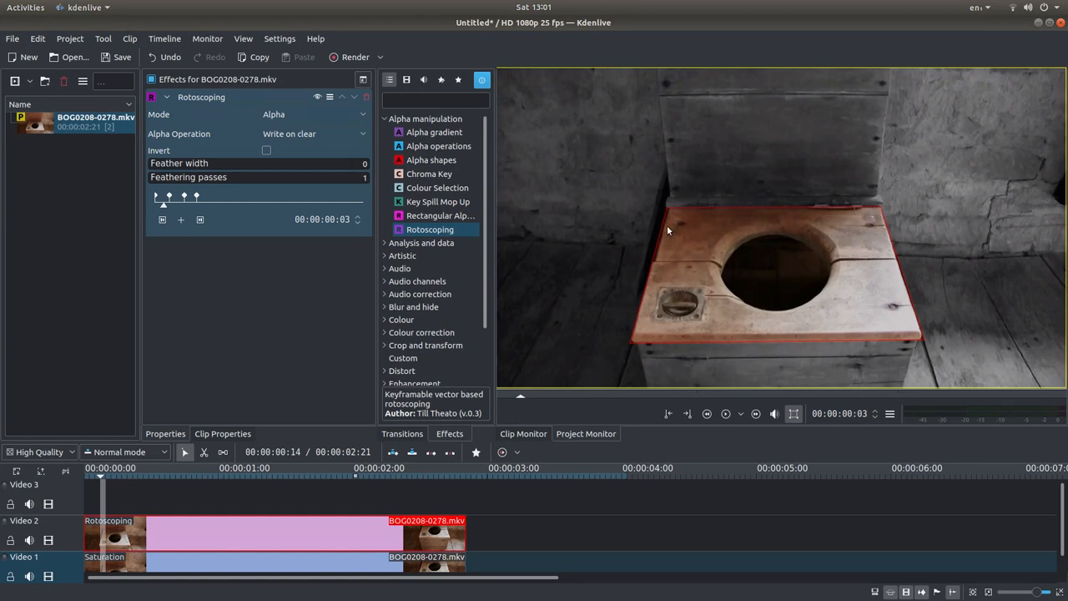
mouse_move(634, 354)
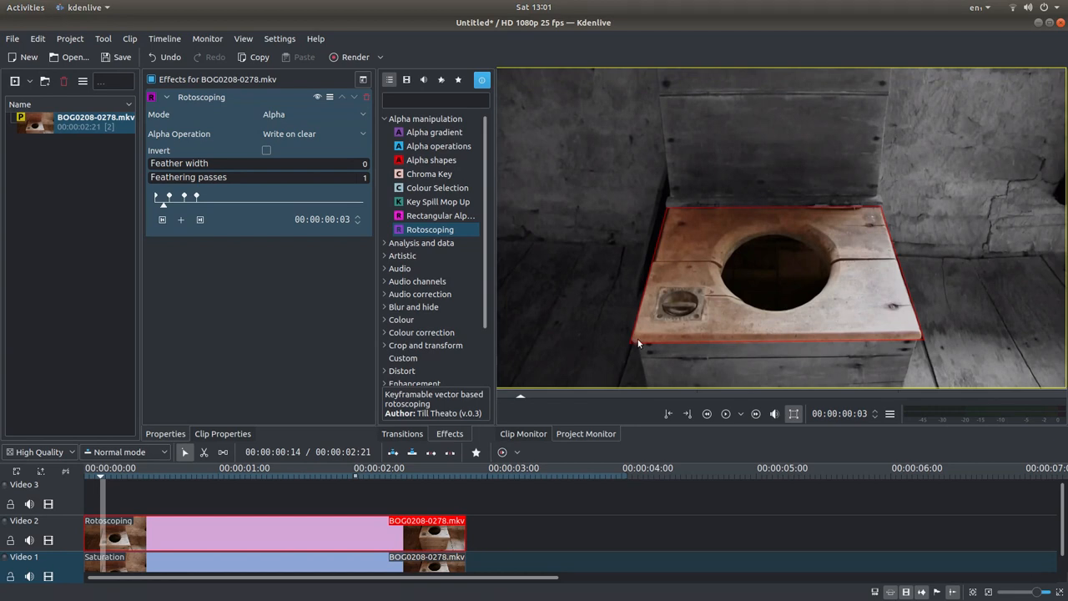
mouse_move(630, 349)
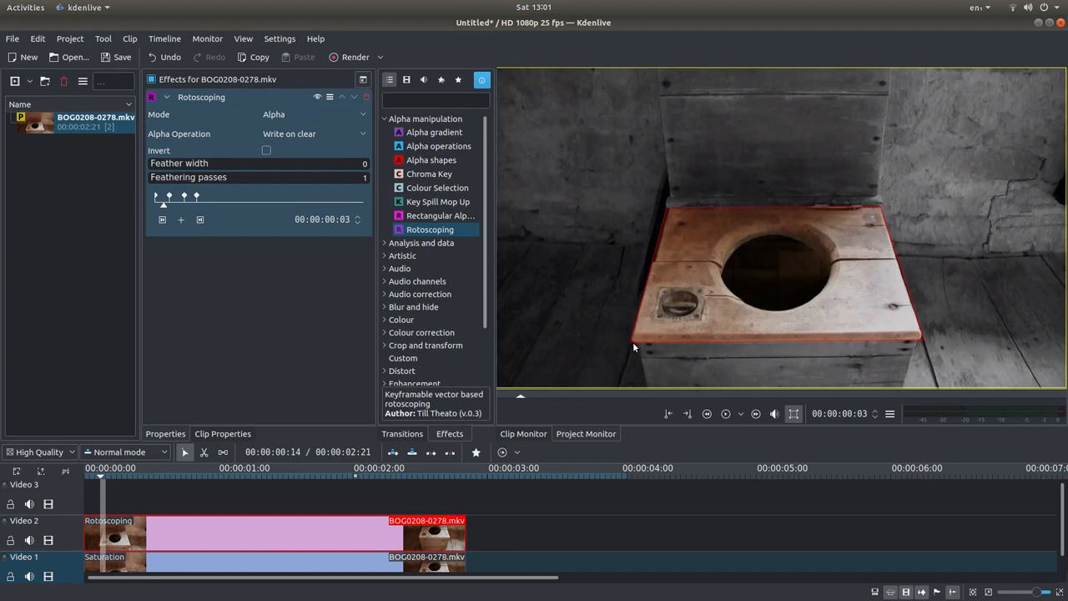
mouse_move(882, 209)
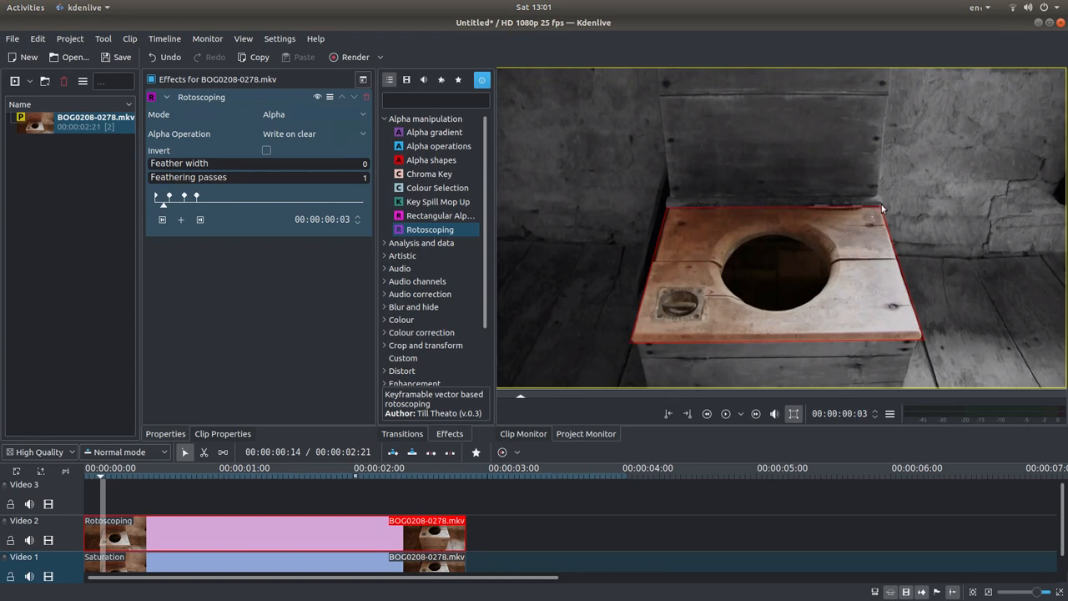
mouse_move(748, 218)
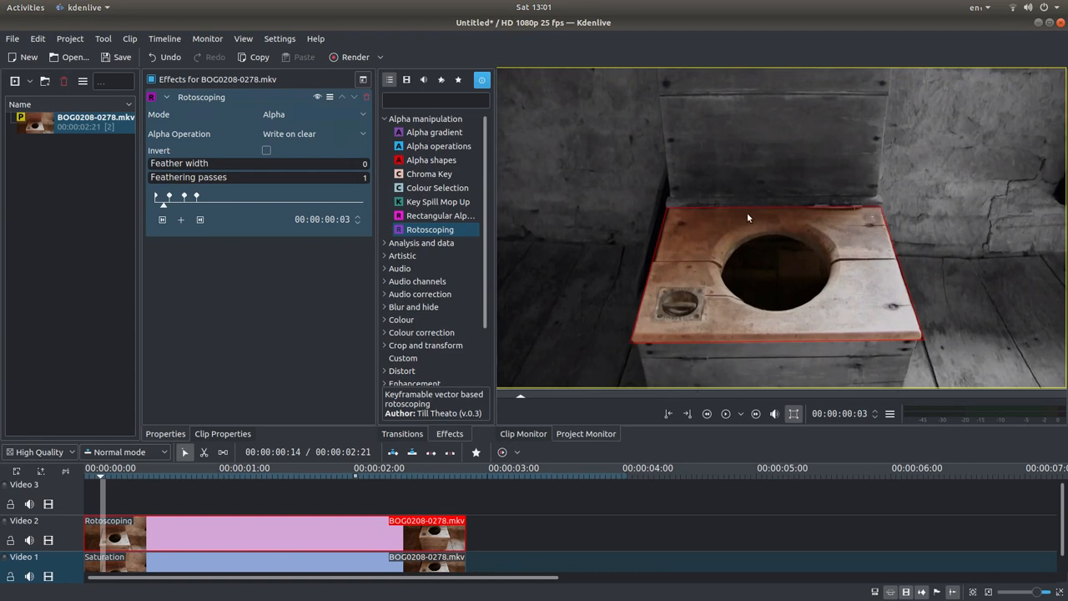
mouse_move(610, 350)
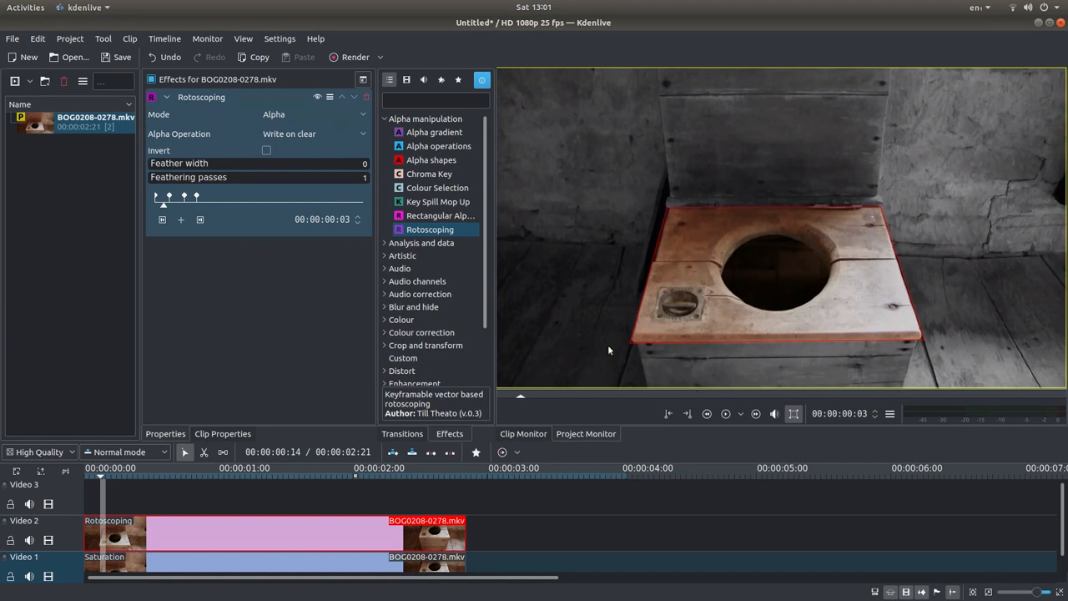
mouse_move(901, 312)
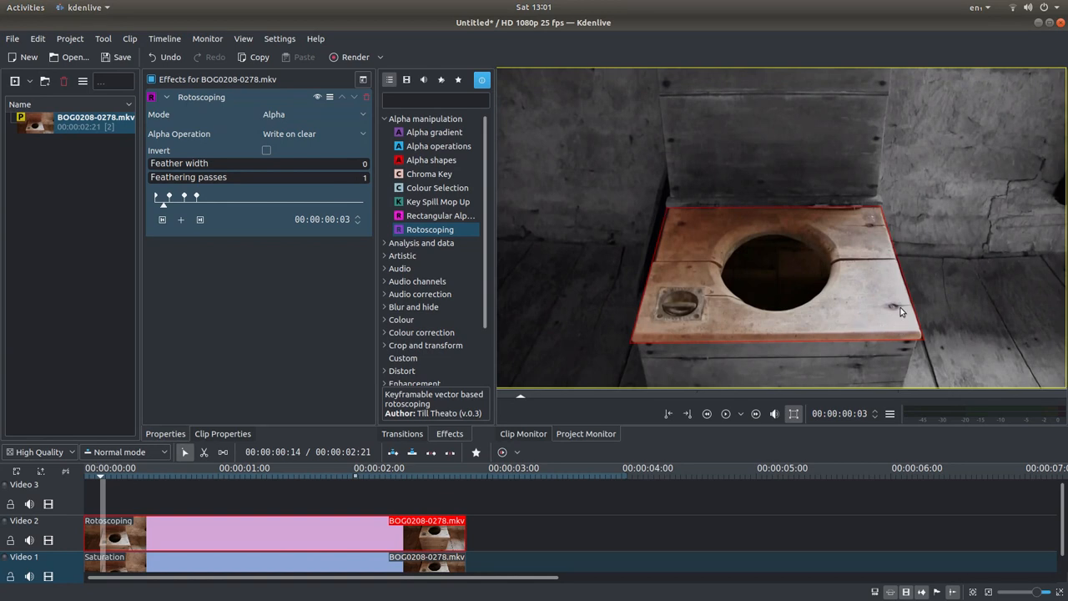